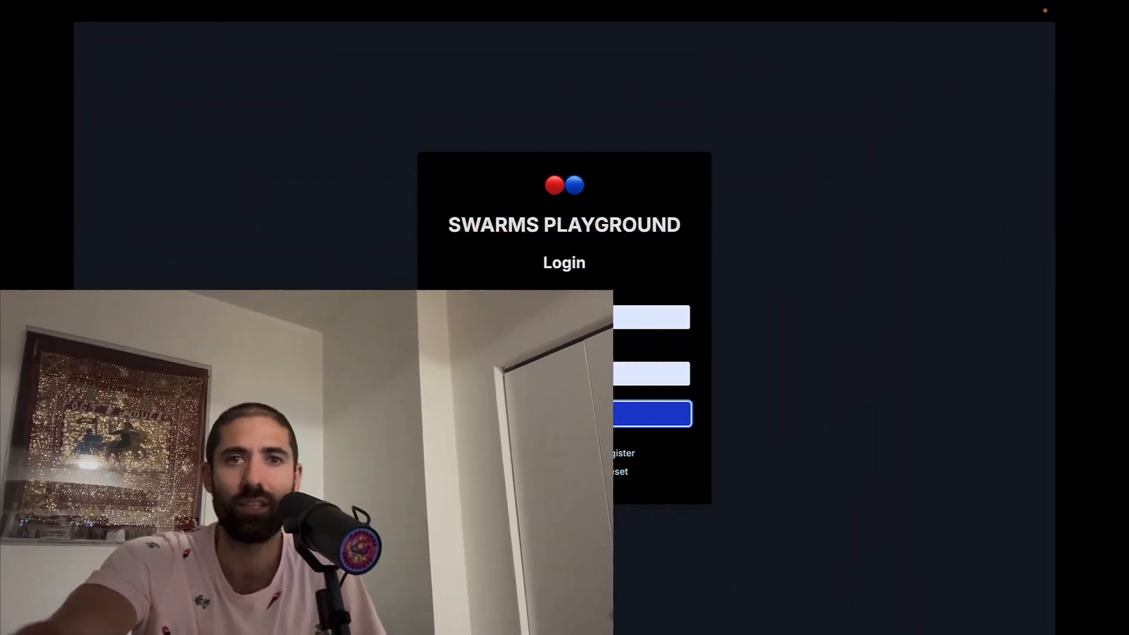
- Log in to Swarms Playground and reach the Swarm Builder page
{"action": "left_click", "coordinate": [648, 414]}
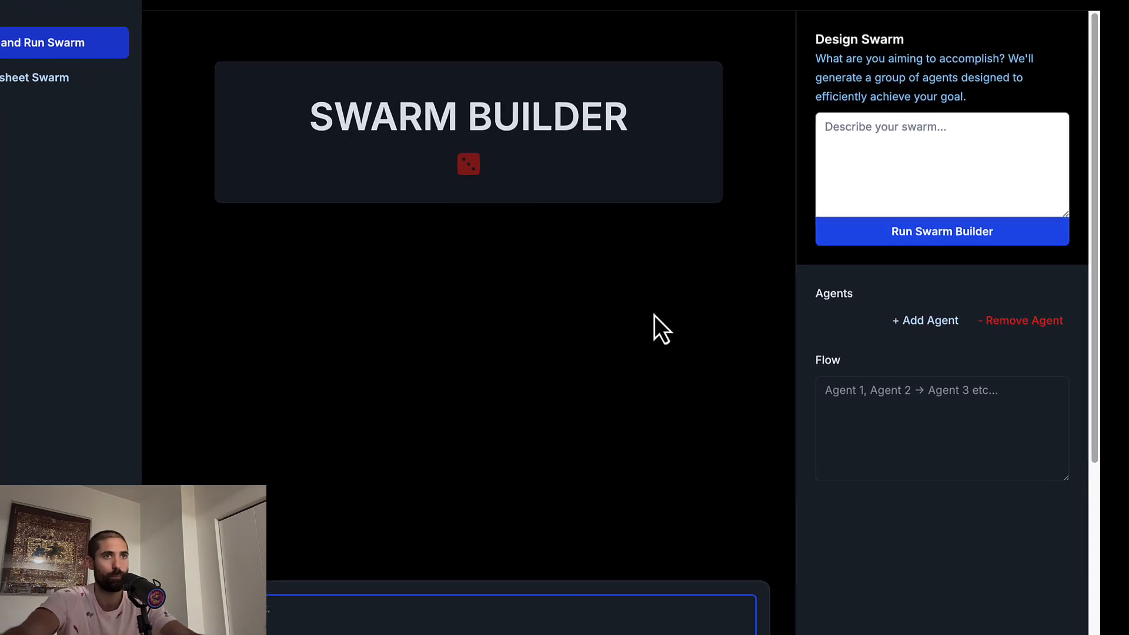
- Add a new agent slot and name it 'Team member 1'
{"action": "scroll", "scroll_direction": "up", "scroll_amount": 3}
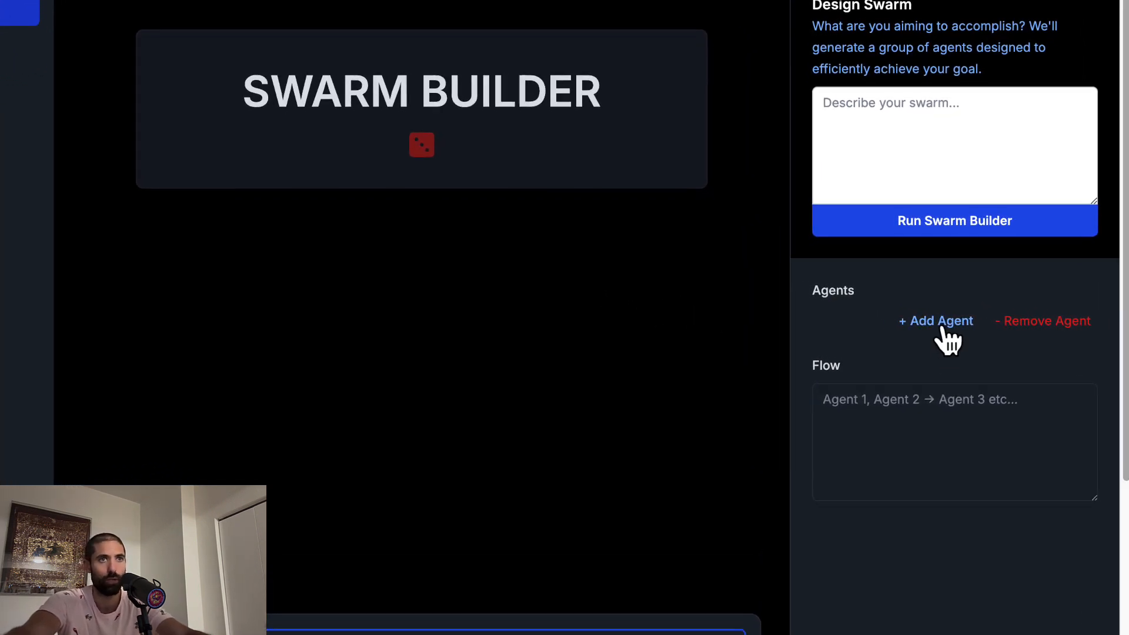
{"action": "left_click", "coordinate": [936, 320]}
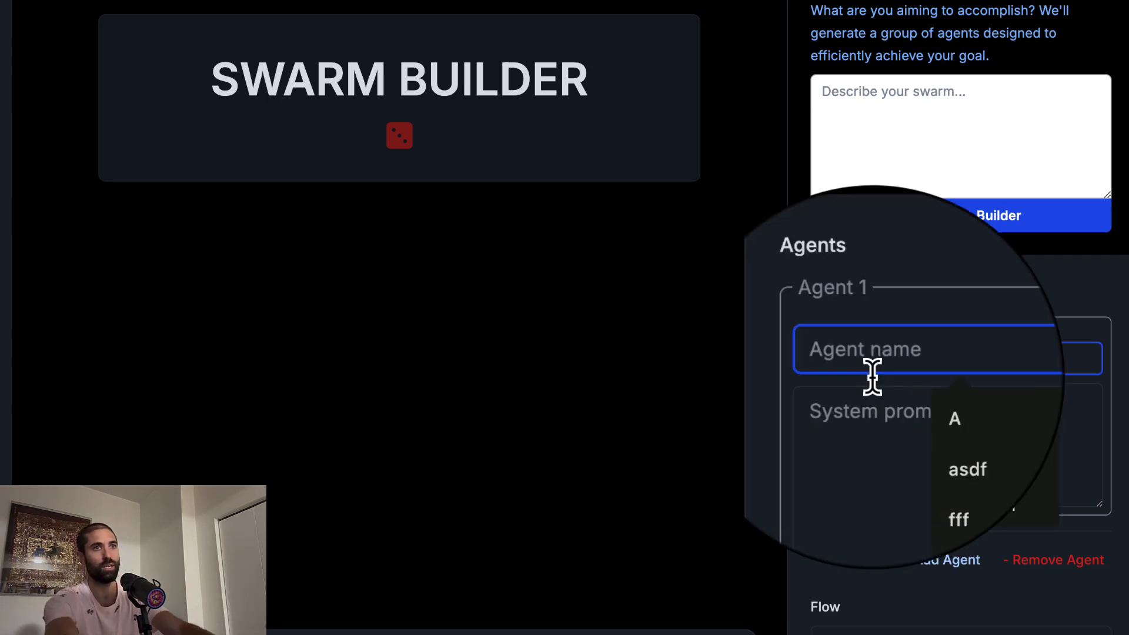
{"action": "type", "text": "Team member 1"}
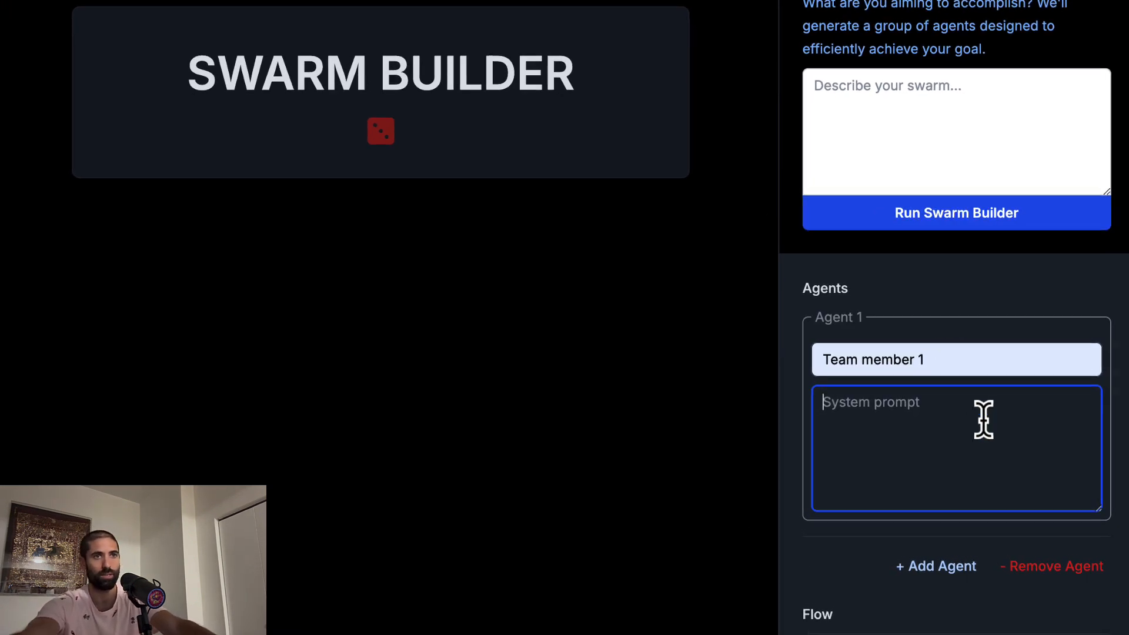
- Give it the system prompt 'You are great at producing content for LinkedIn'
{"action": "scroll", "scroll_direction": "down", "scroll_amount": 3}
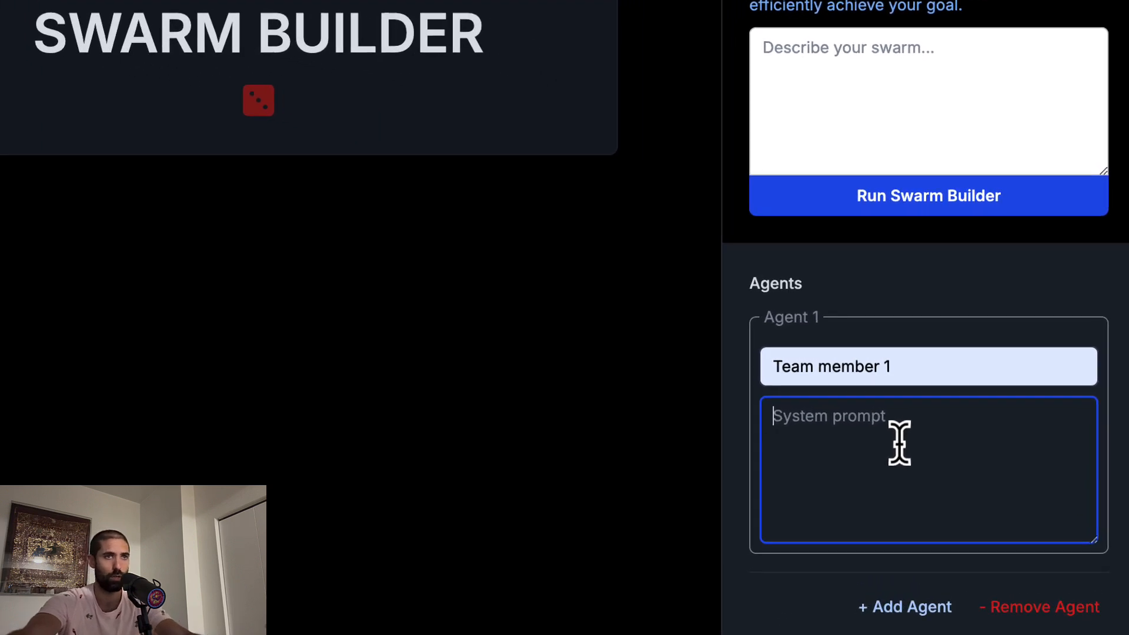
{"action": "type", "text": "You ar"}
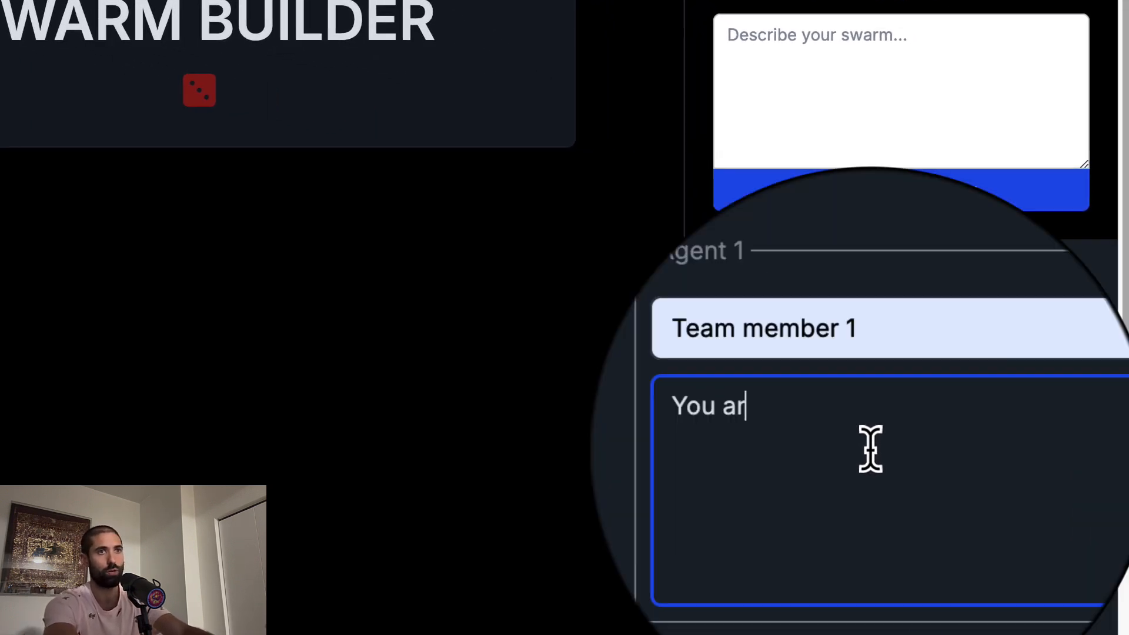
{"action": "type", "text": "e great at"}
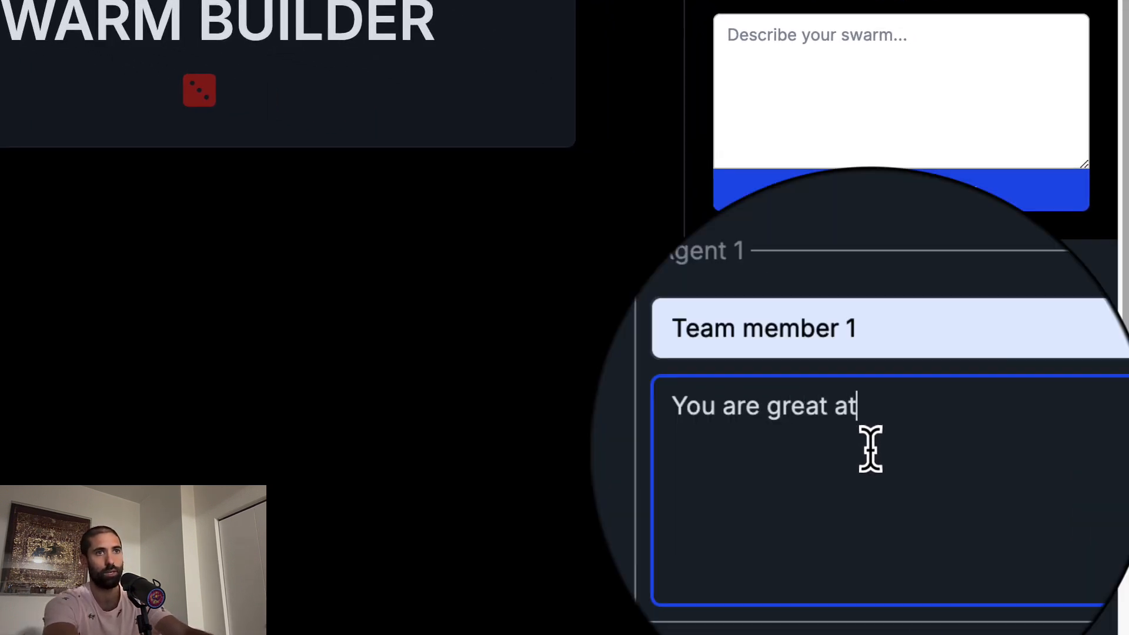
{"action": "type", "text": "producing"}
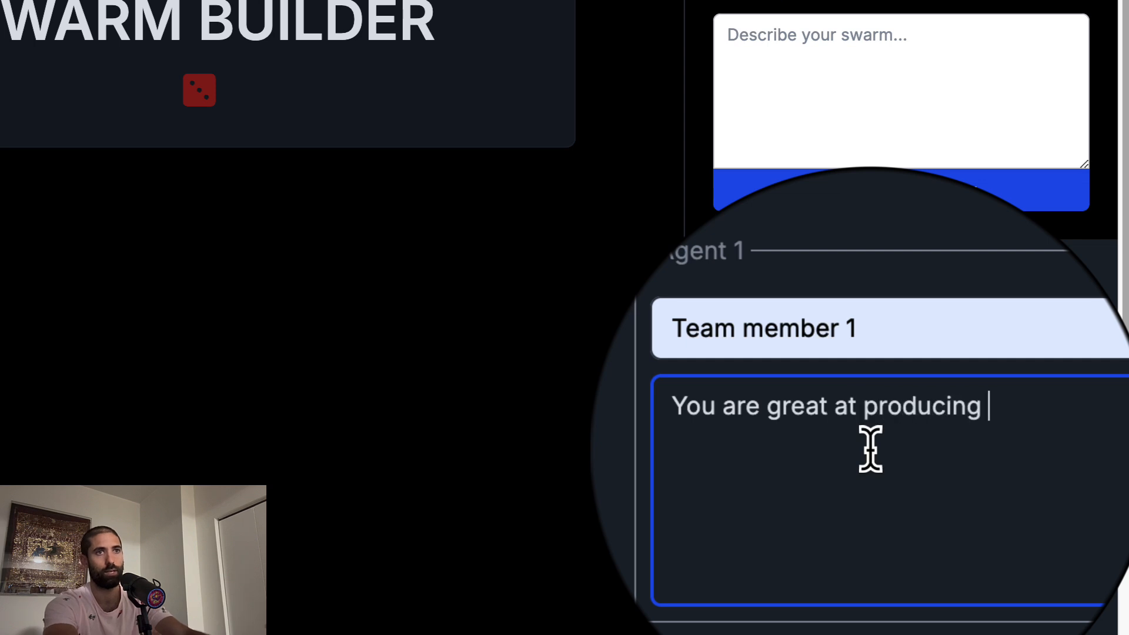
{"action": "type", "text": "content for"}
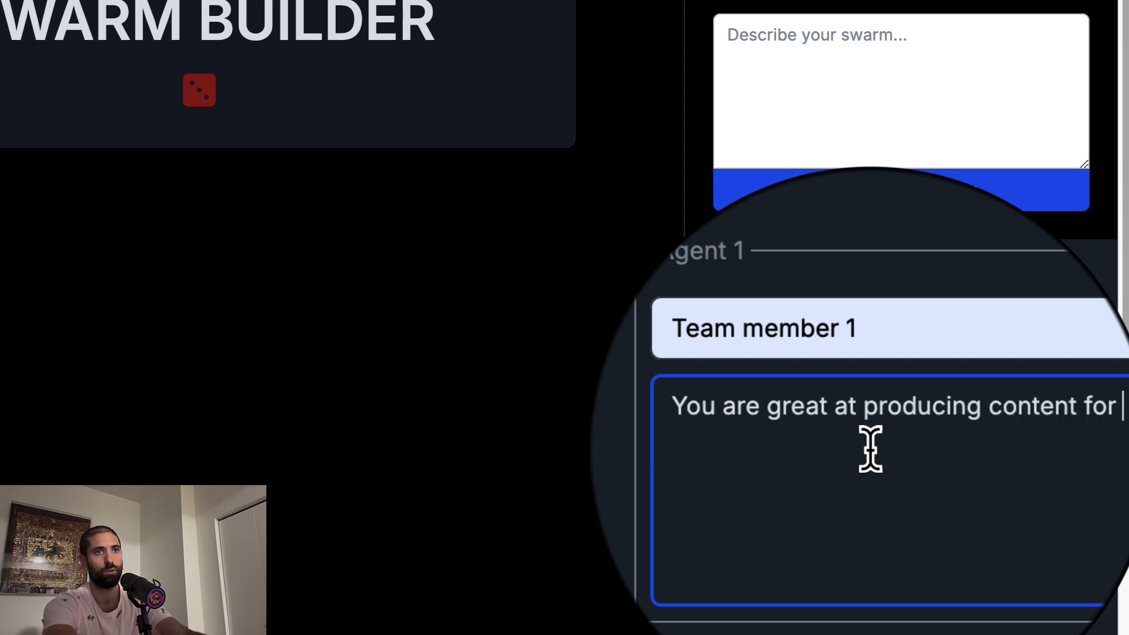
{"action": "type", "text": "LinkedIn"}
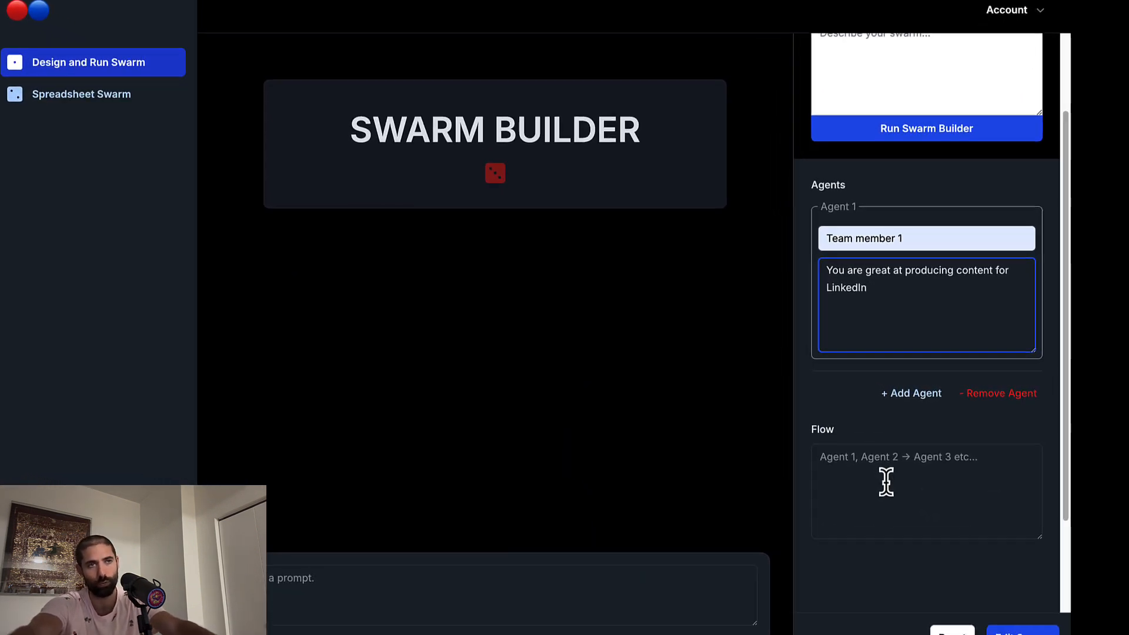
- Set the Flow field to 'Team member 1'
{"action": "scroll", "scroll_direction": "down", "scroll_amount": 3}
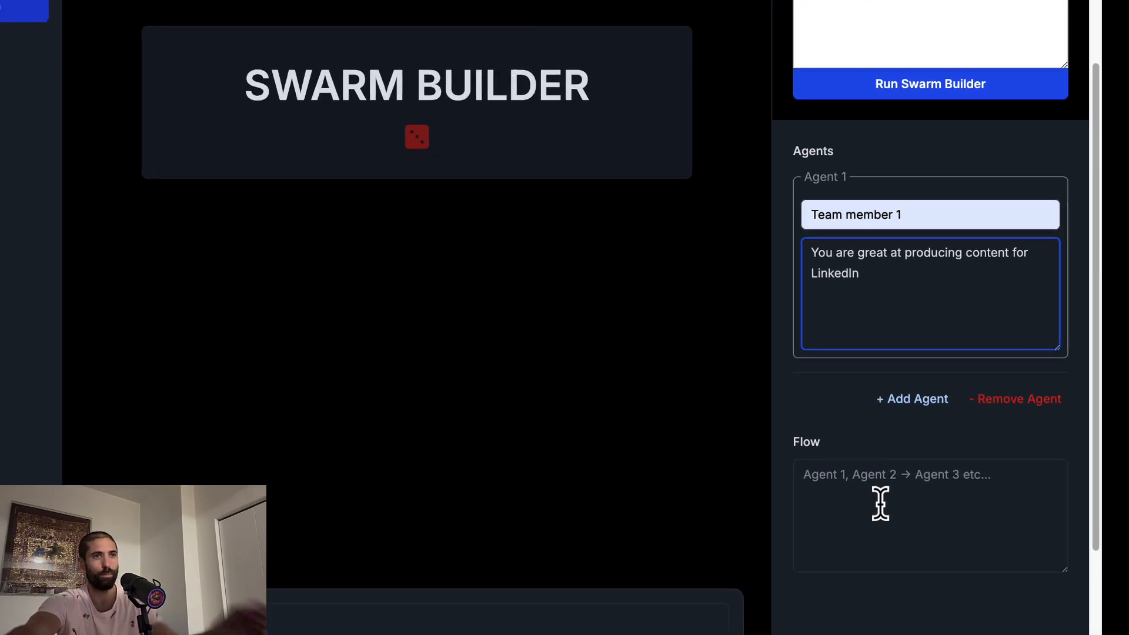
{"action": "scroll", "scroll_direction": "down", "scroll_amount": 3}
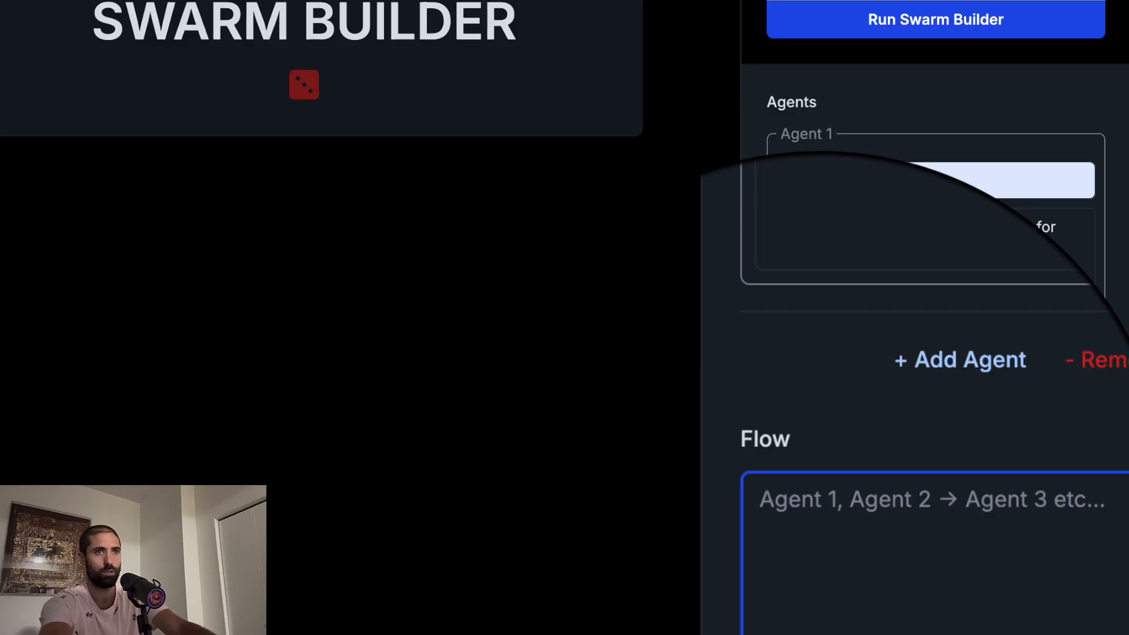
{"action": "type", "text": "Team memb"}
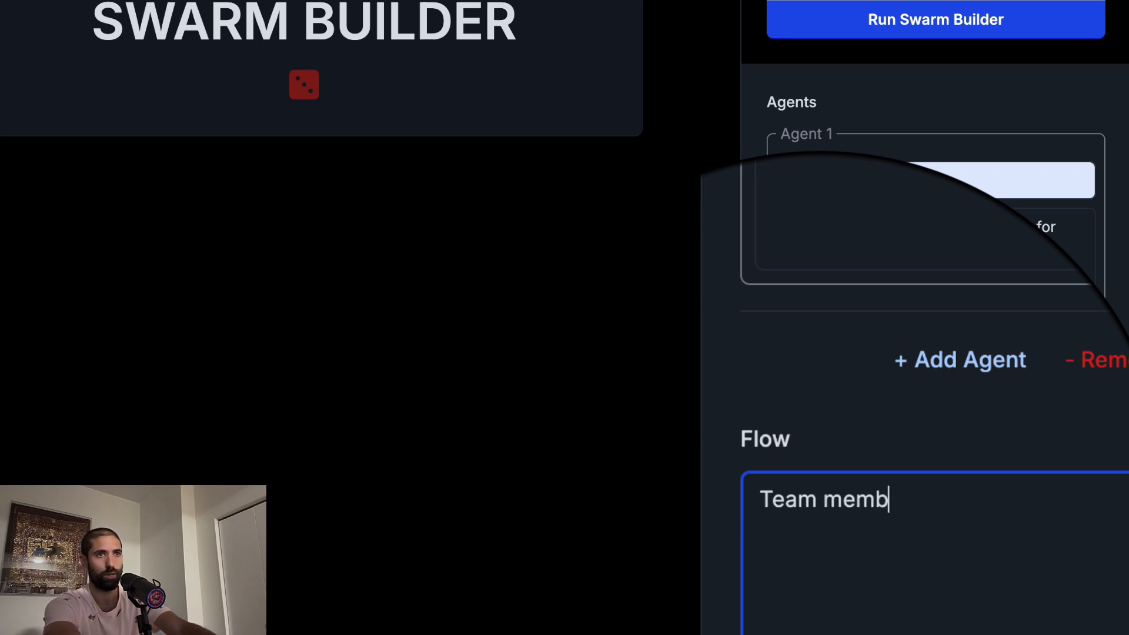
{"action": "type", "text": "er 1"}
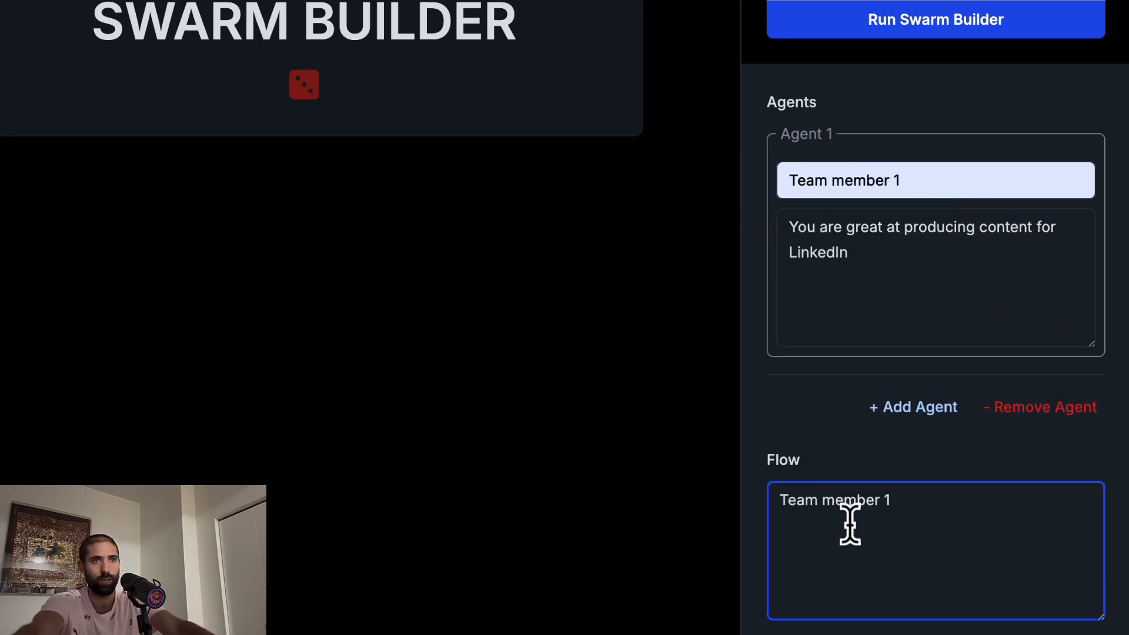
{"action": "mouse_move", "coordinate": [472, 396]}
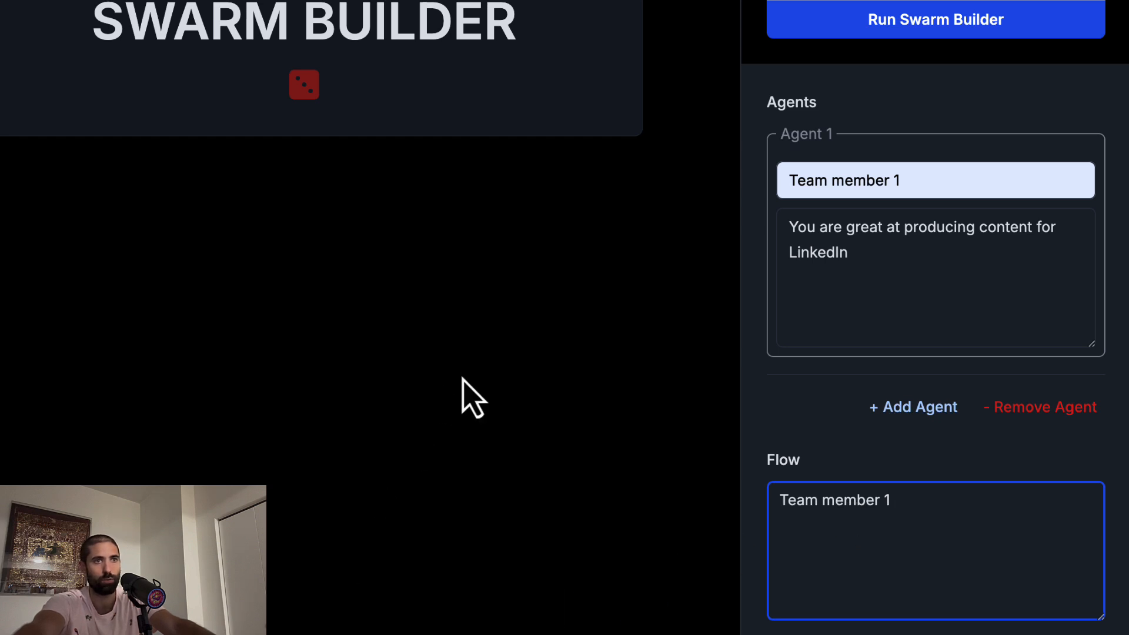
{"action": "mouse_move", "coordinate": [832, 539]}
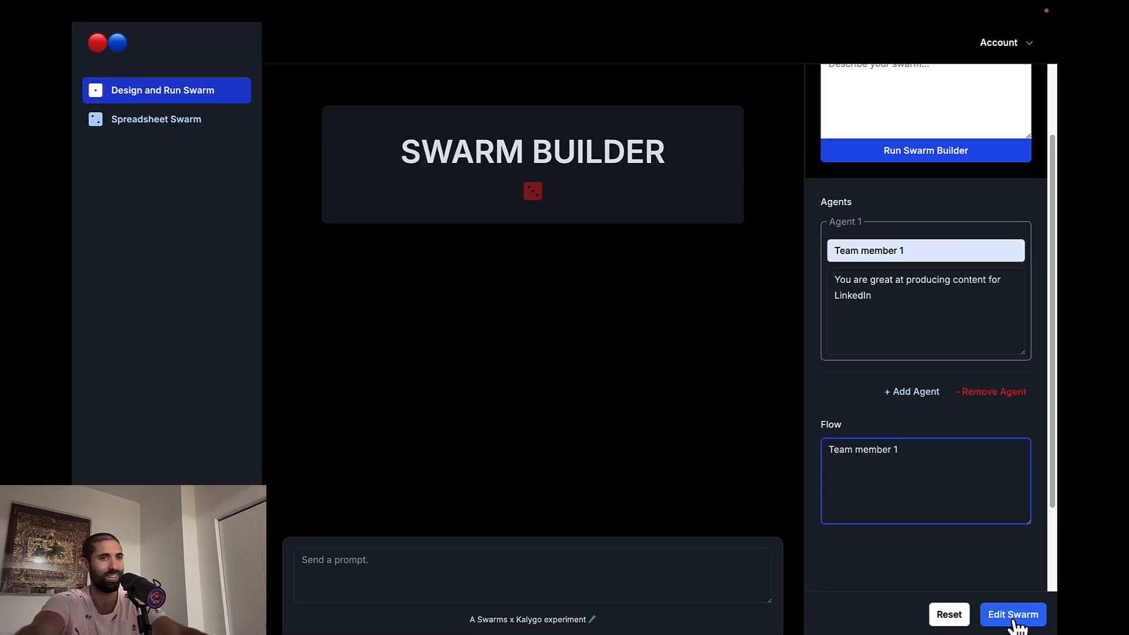
- Apply the one-agent swarm with Edit Swarm so it can be tested
{"action": "left_click", "coordinate": [1012, 613]}
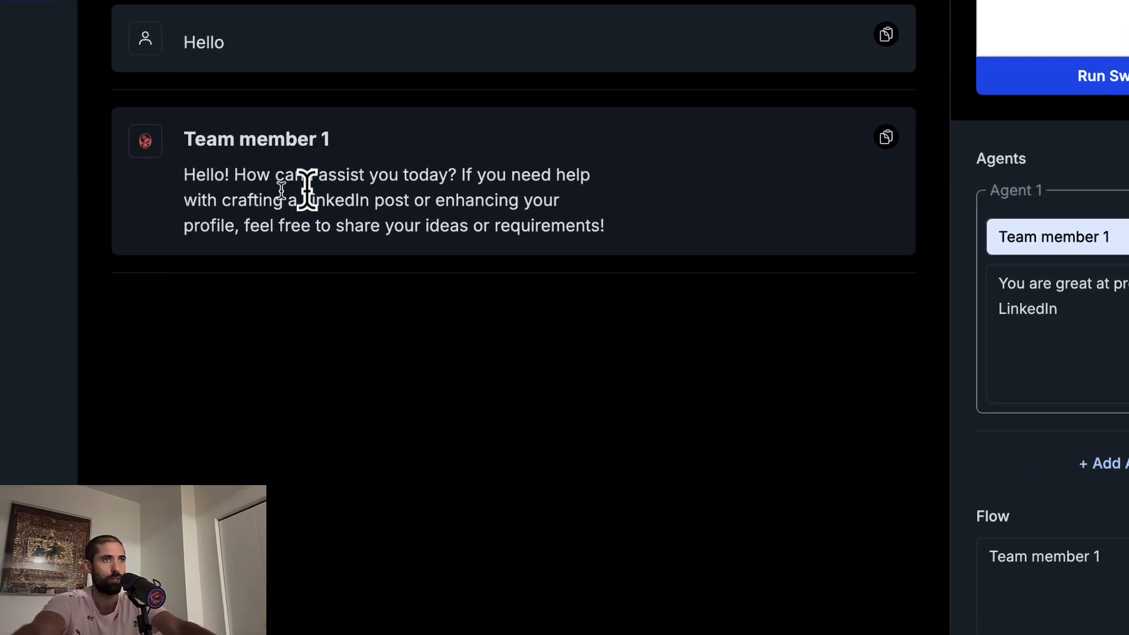
{"action": "mouse_move", "coordinate": [1034, 594]}
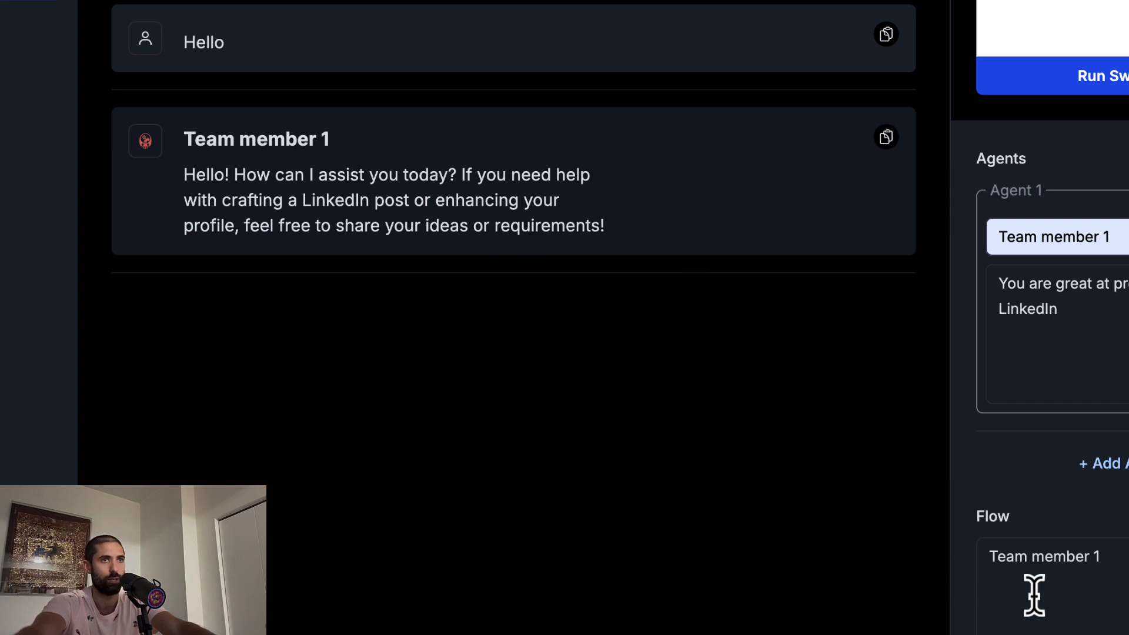
{"action": "mouse_move", "coordinate": [632, 178]}
{"action": "type", "text": "Team me"}
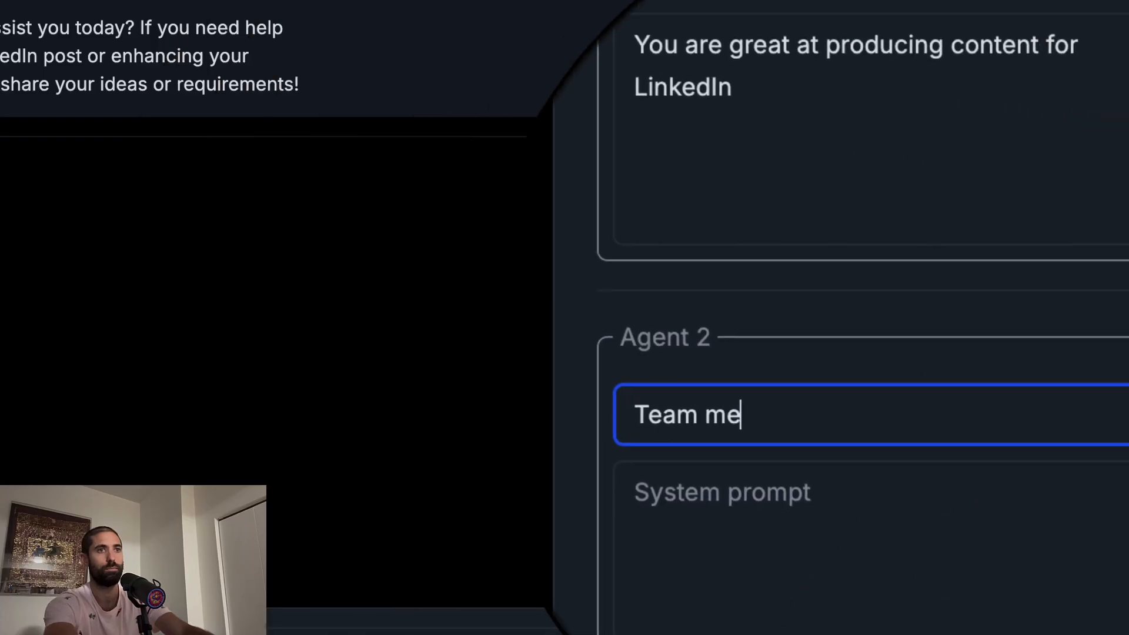
- Add 'Team member 2' with a system prompt about producing content for X (aka Twitter)
{"action": "type", "text": "mber 2"}
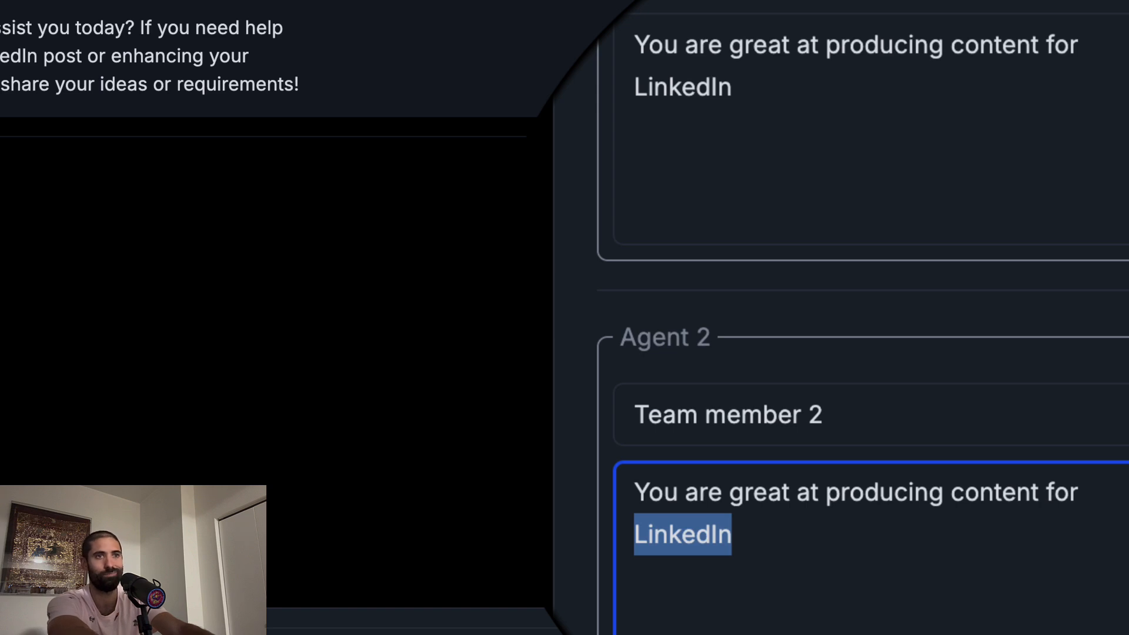
{"action": "type", "text": "X ("}
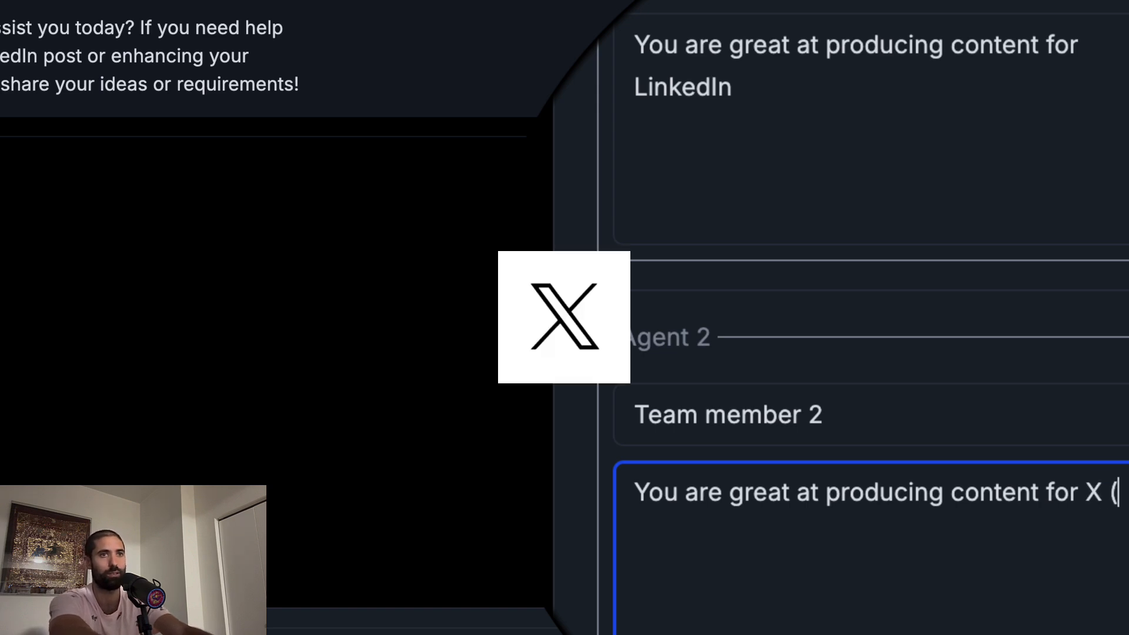
{"action": "type", "text": "aka Twitt"}
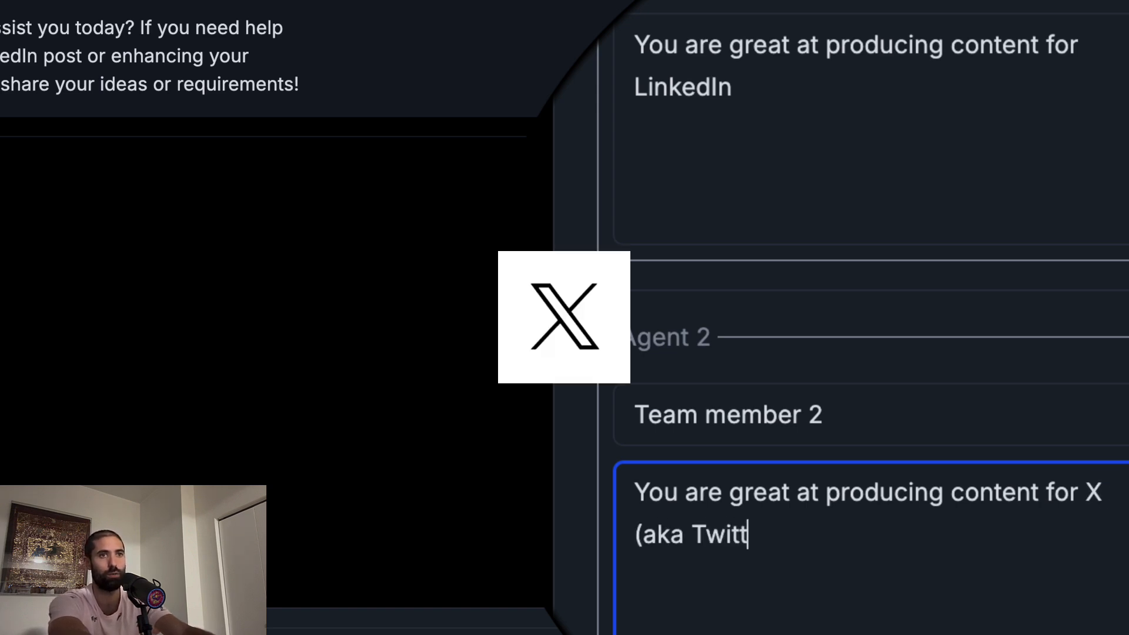
{"action": "type", "text": "er)"}
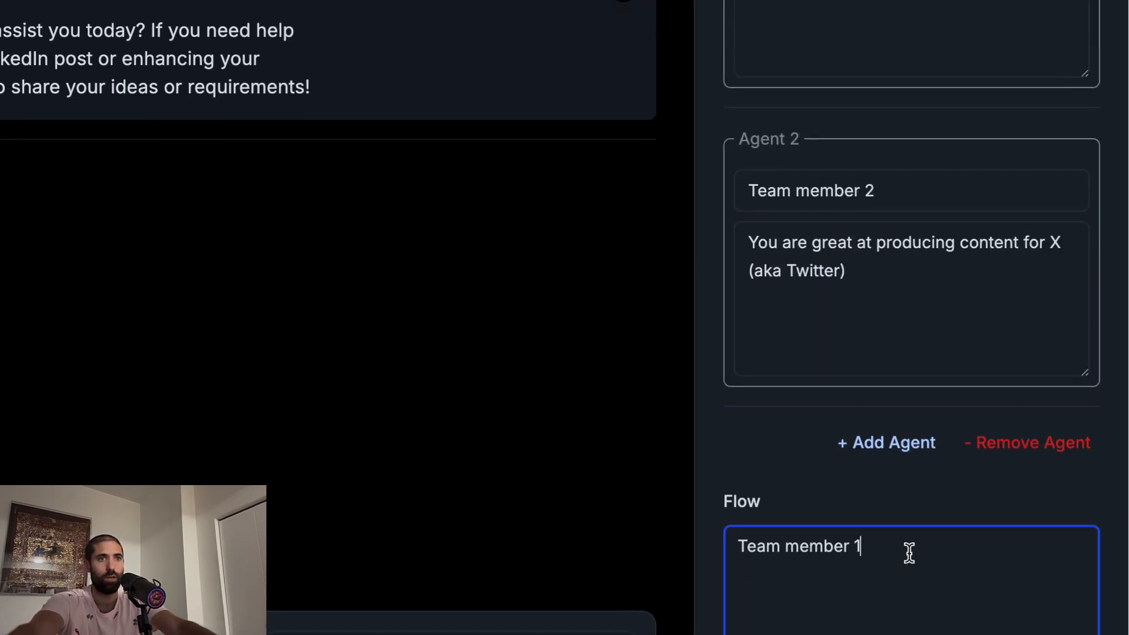
- Extend the flow to 'Team member 1, Team member 2', replacing a tried arrow separator with a comma
{"action": "scroll", "scroll_direction": "down", "scroll_amount": 3}
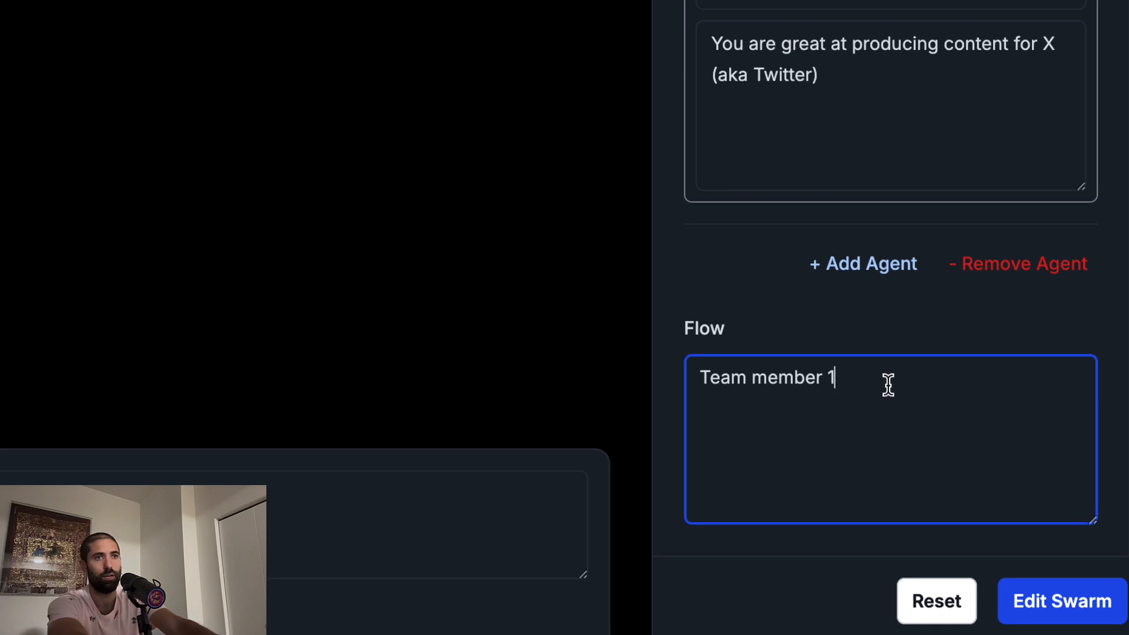
{"action": "type", "text": ","}
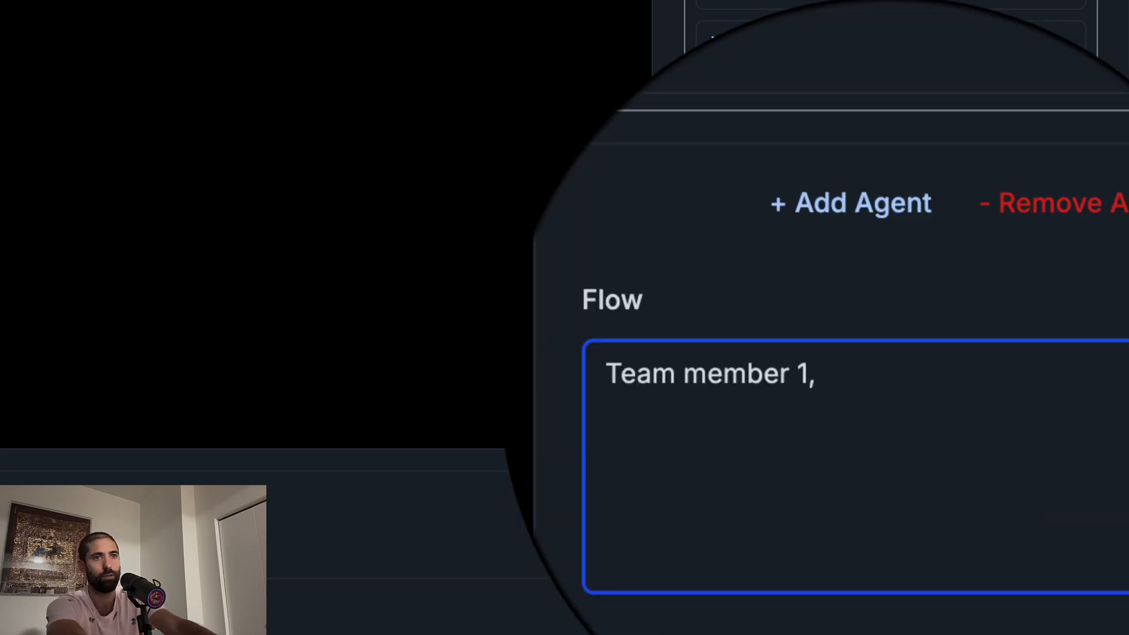
{"action": "type", "text": "Tea"}
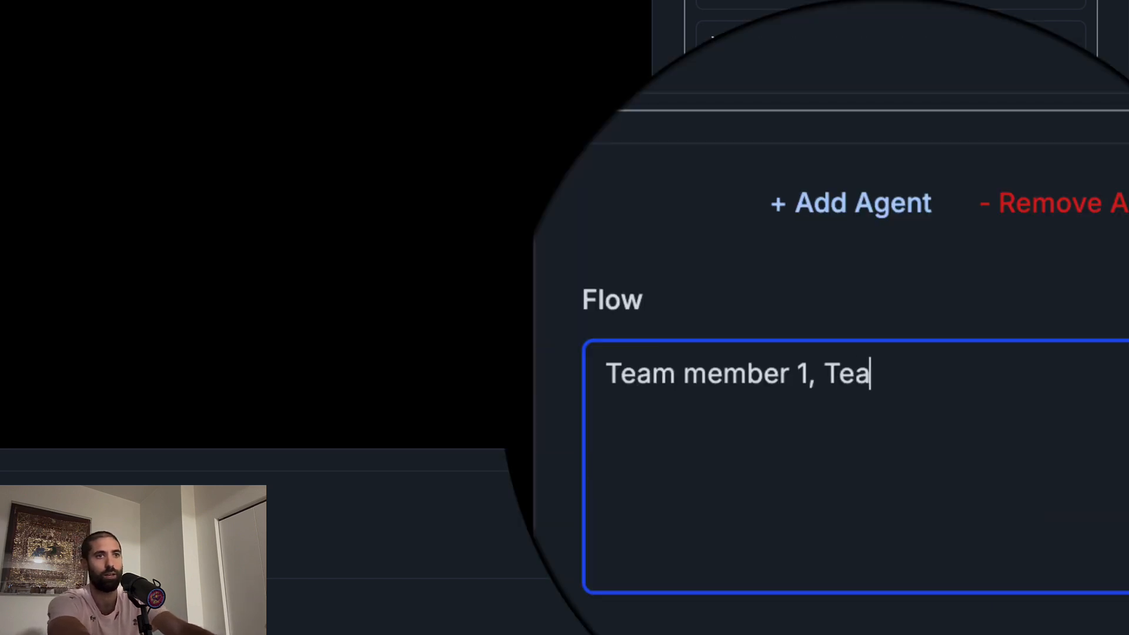
{"action": "type", "text": "m"}
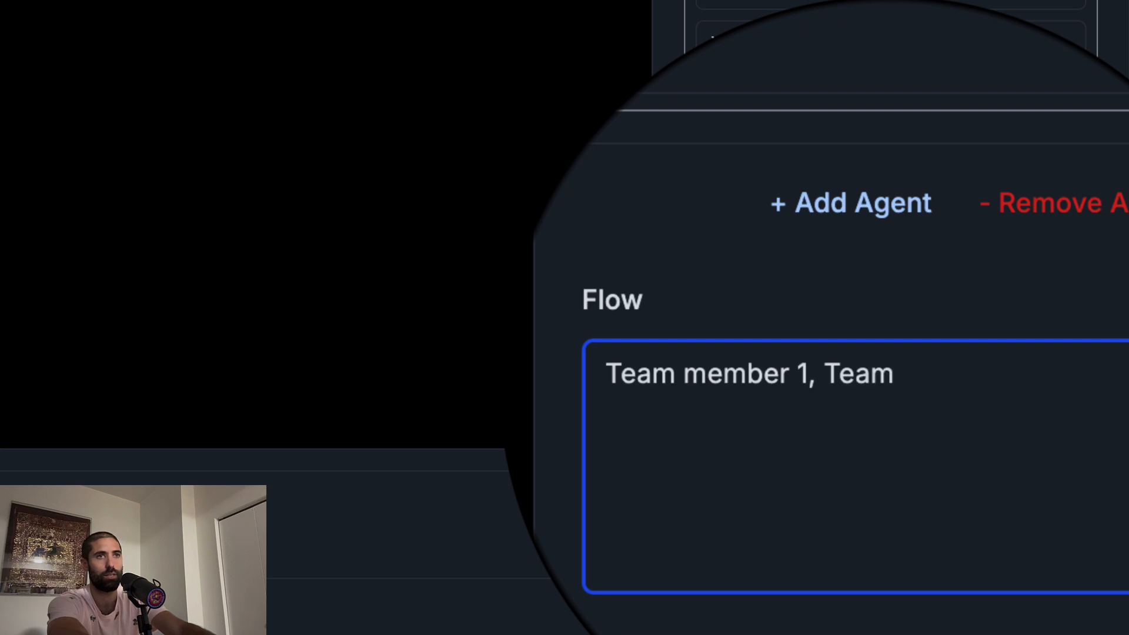
{"action": "type", "text": "member 2"}
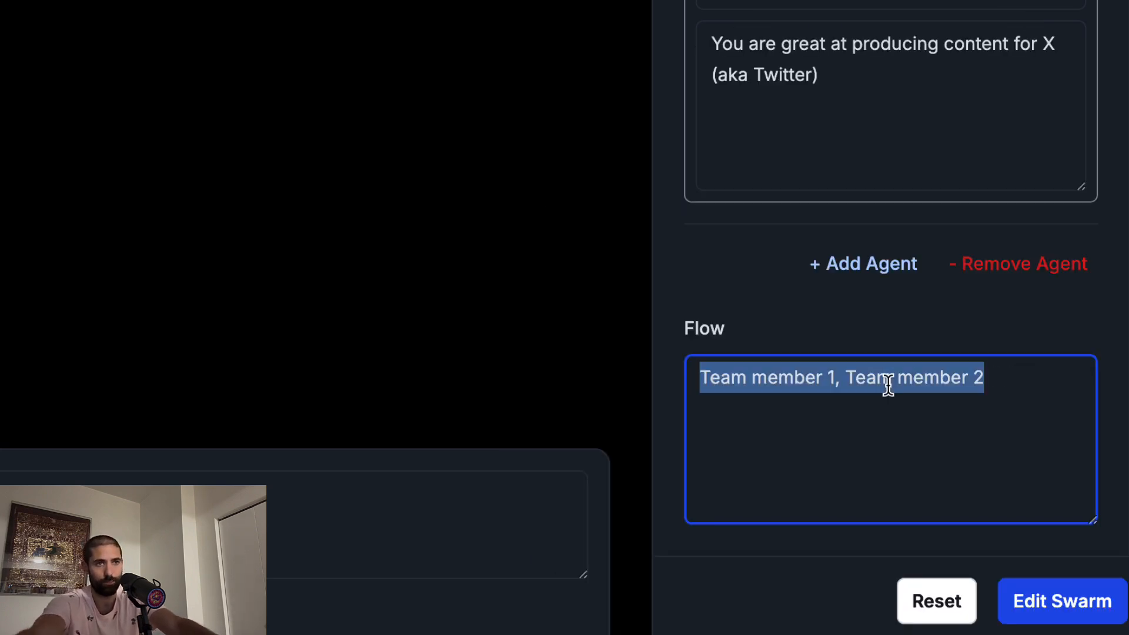
{"action": "mouse_move", "coordinate": [178, 214]}
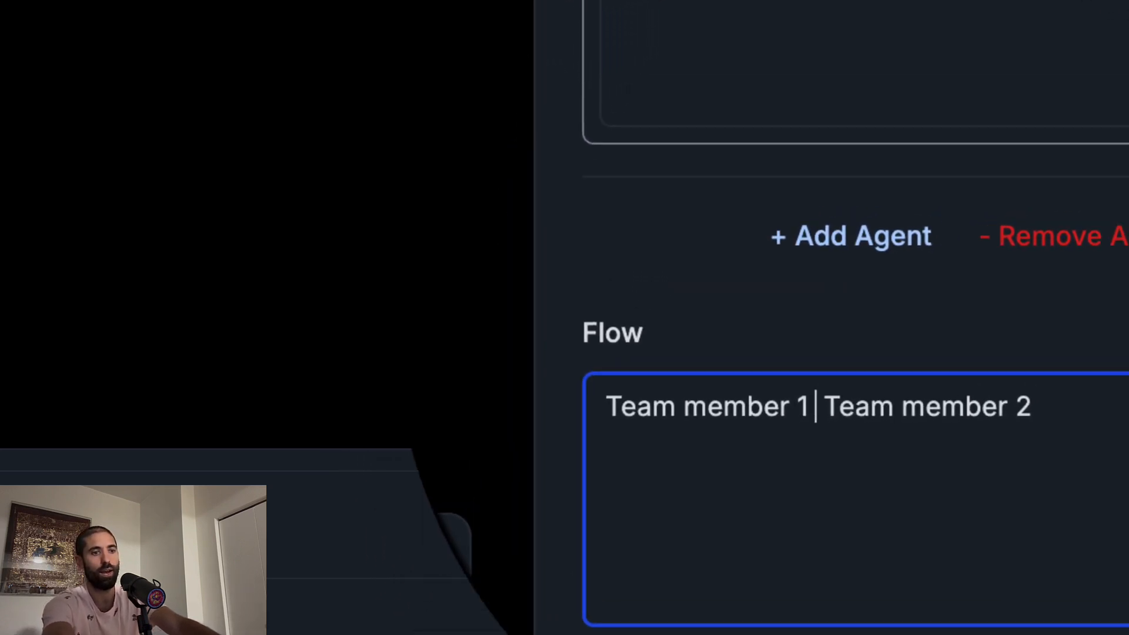
{"action": "type", "text": "→"}
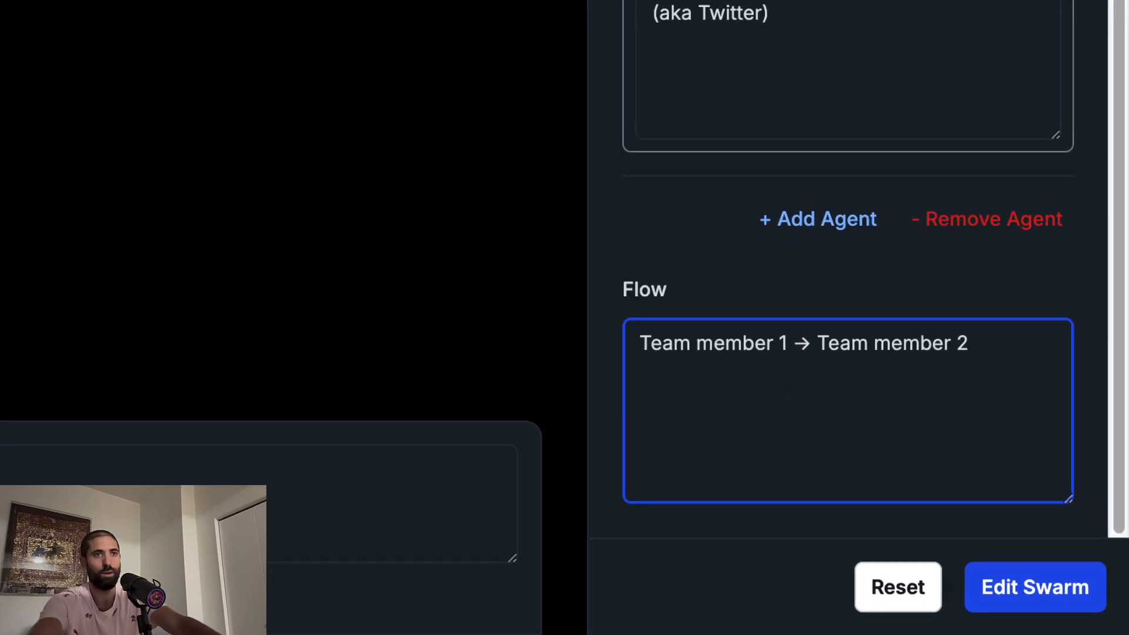
{"action": "key", "text": "Backspace"}
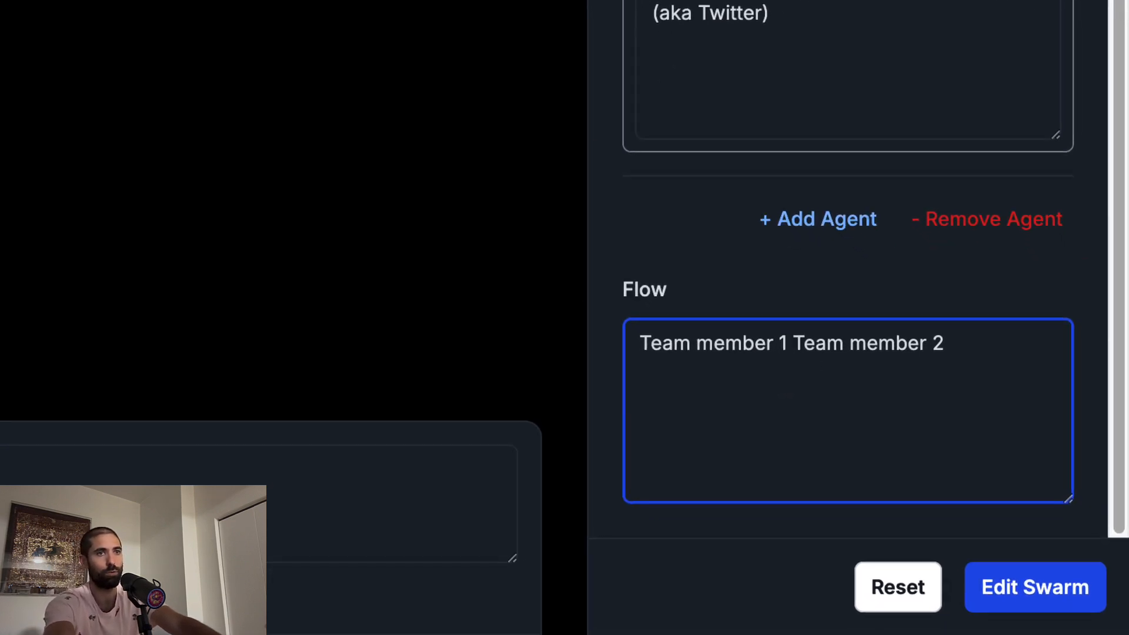
{"action": "type", "text": ","}
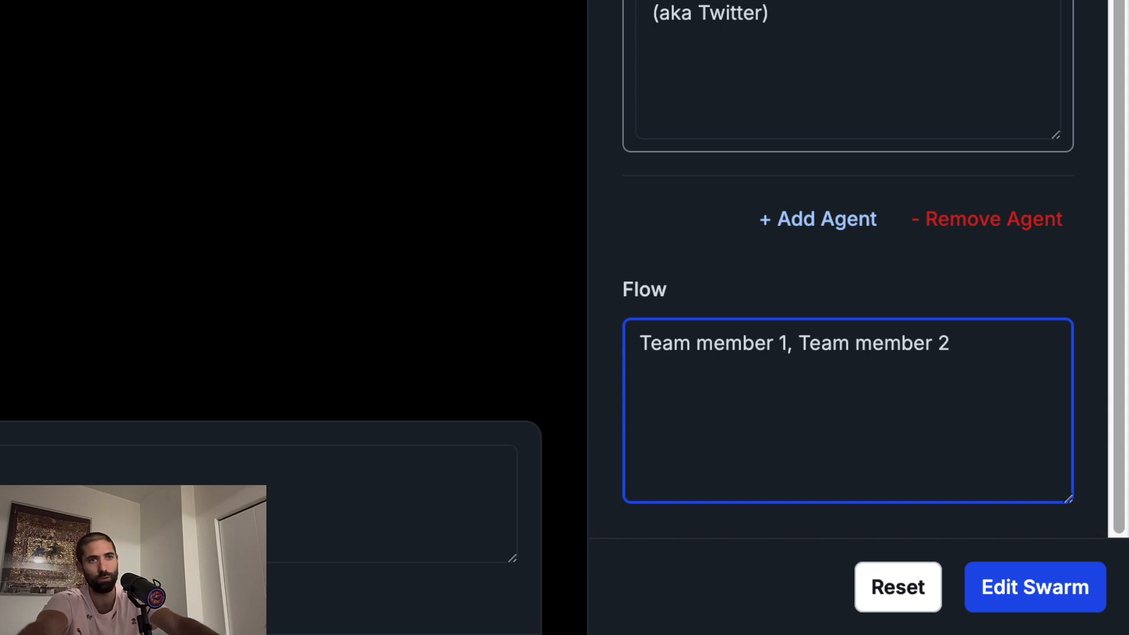
{"action": "scroll", "scroll_direction": "up", "scroll_amount": 3}
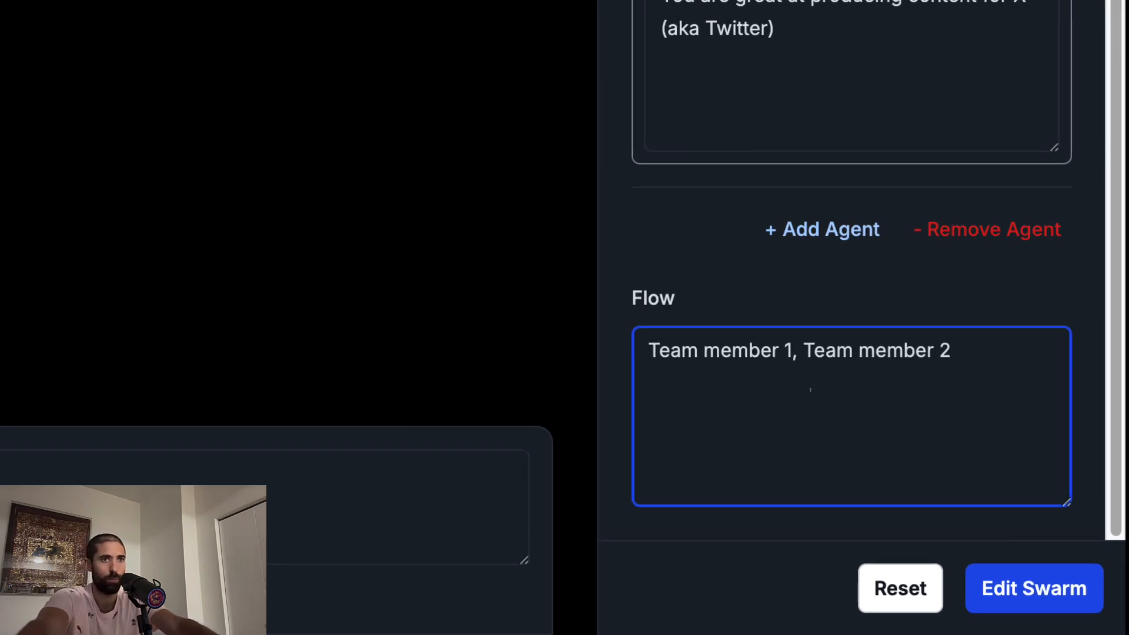
- Apply the two-agent swarm and send 'Hello' to get parallel replies from both members
{"action": "left_click", "coordinate": [1033, 588]}
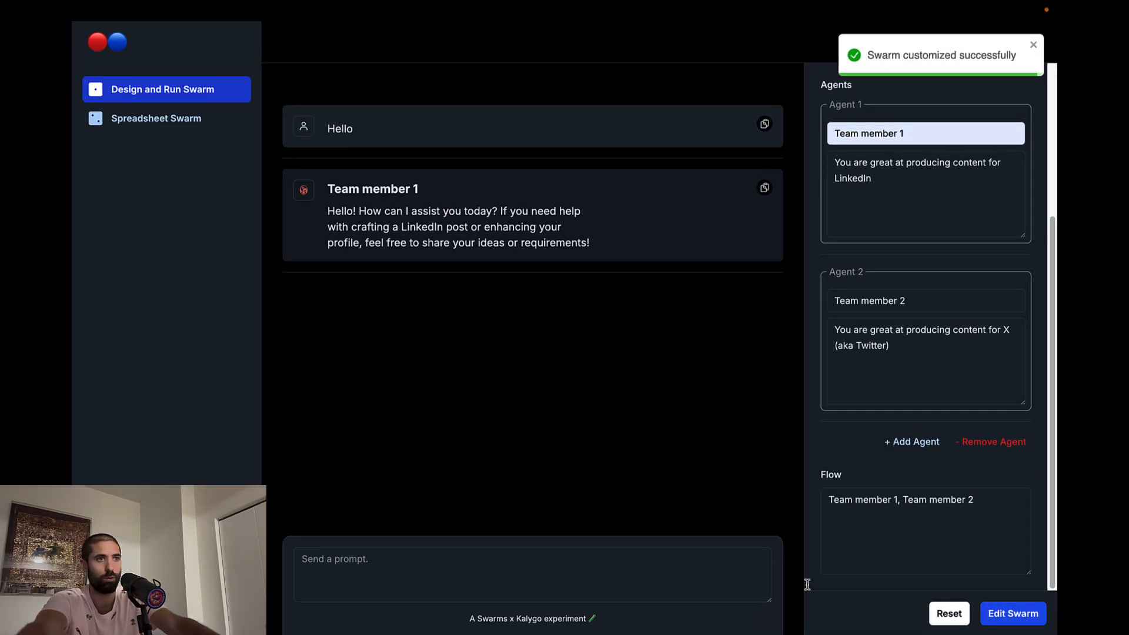
{"action": "type", "text": "H"}
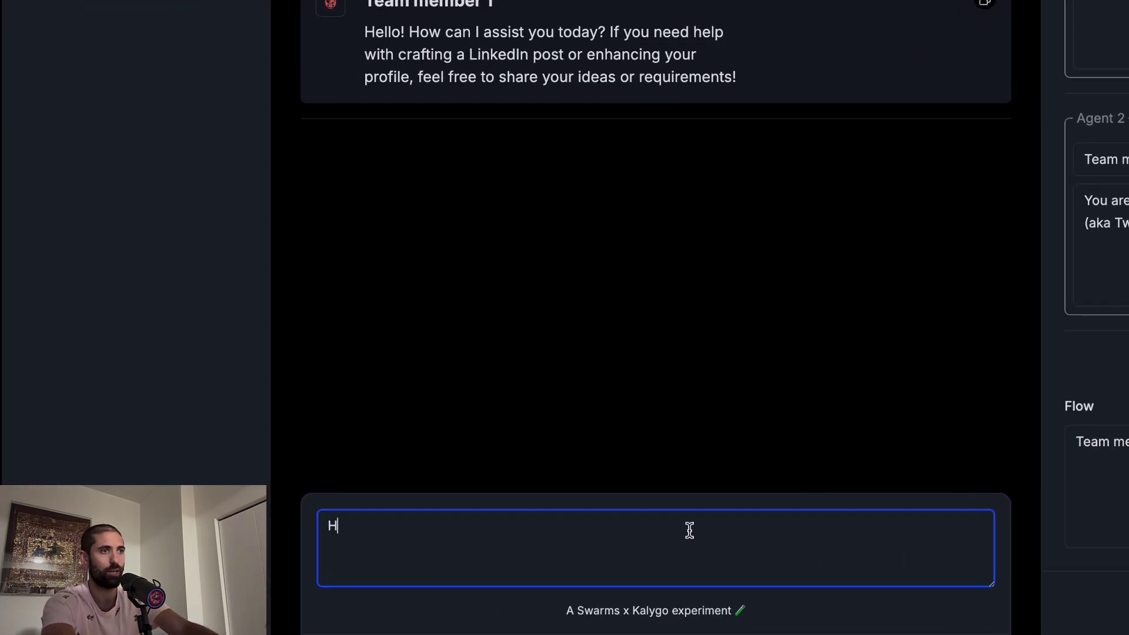
{"action": "key", "text": "Return"}
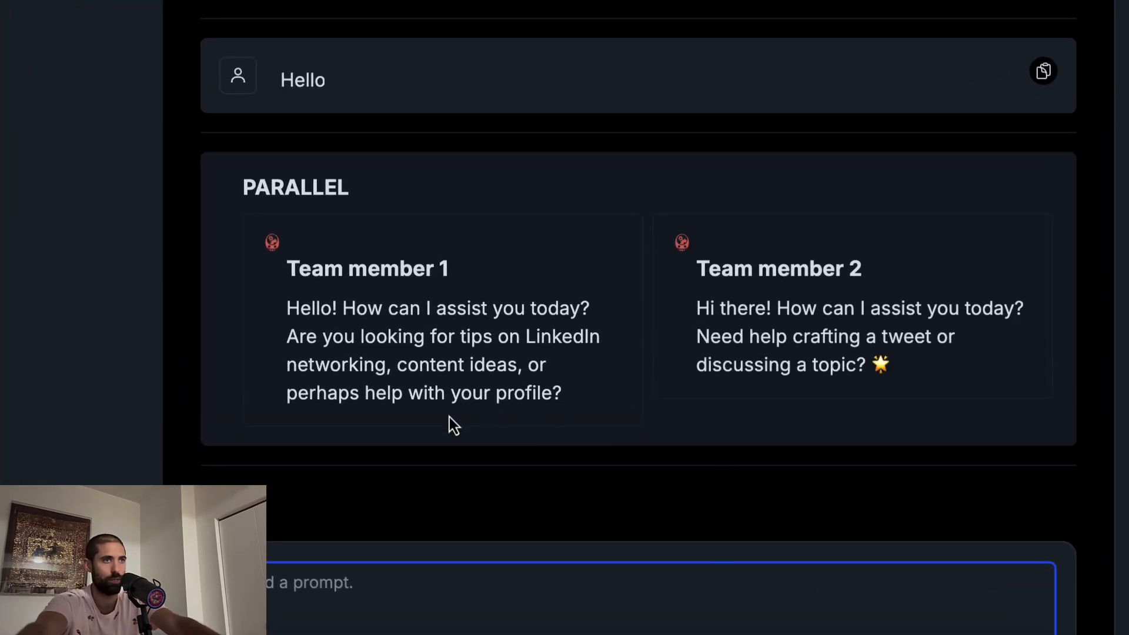
{"action": "mouse_move", "coordinate": [736, 434]}
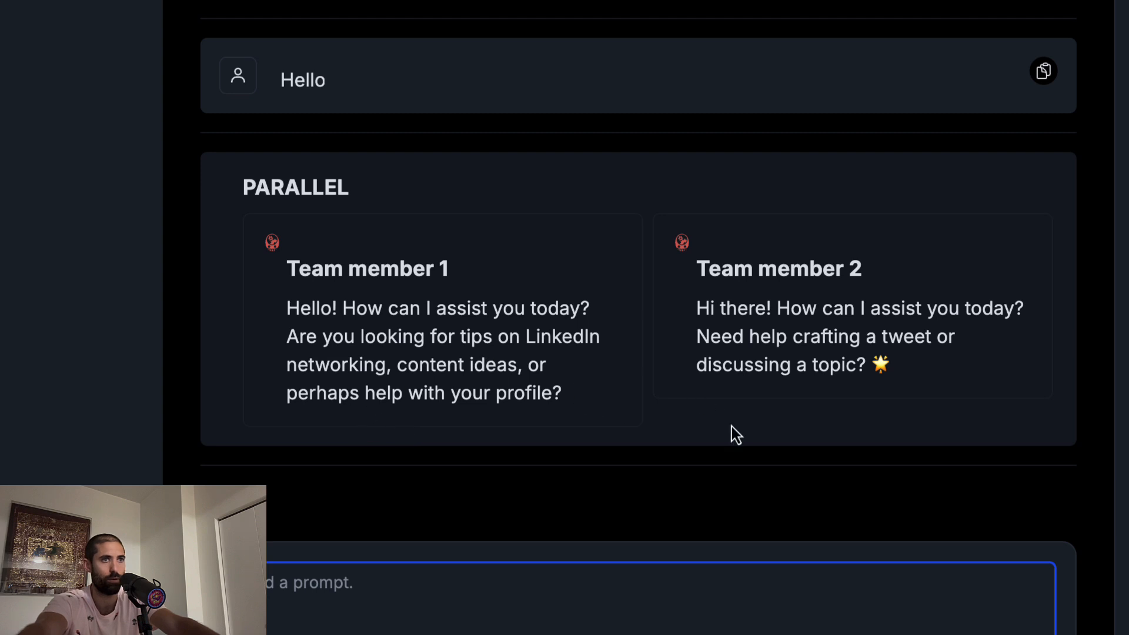
{"action": "mouse_move", "coordinate": [704, 396]}
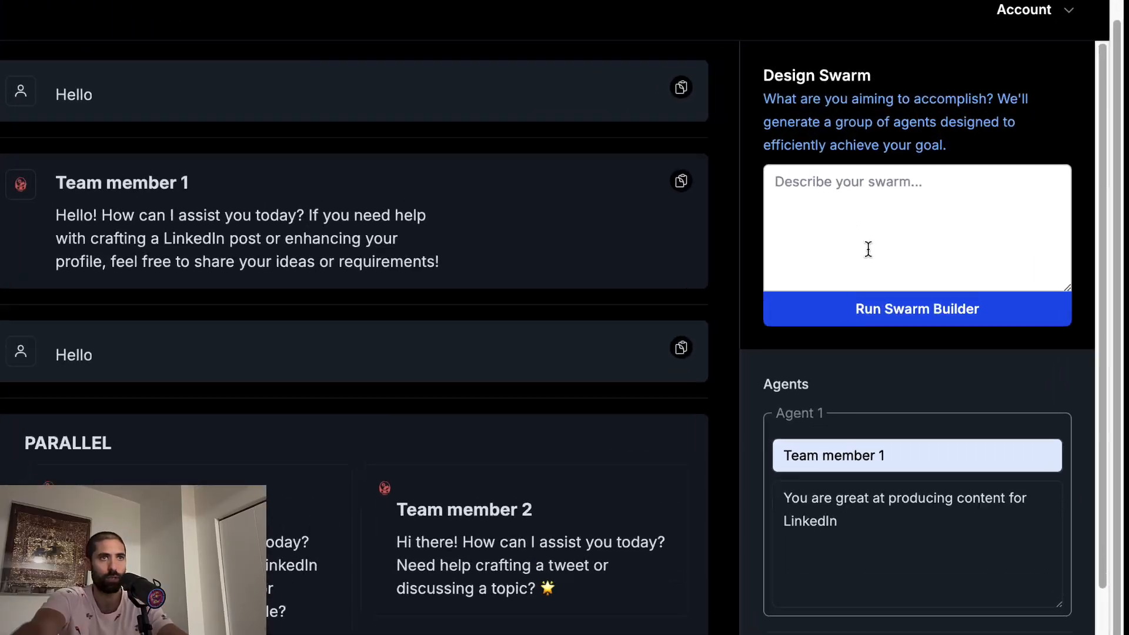
- Describe a team of expert marketers for X, Facebook, Instagram and LinkedIn in the swarm description box
{"action": "left_click", "coordinate": [916, 309]}
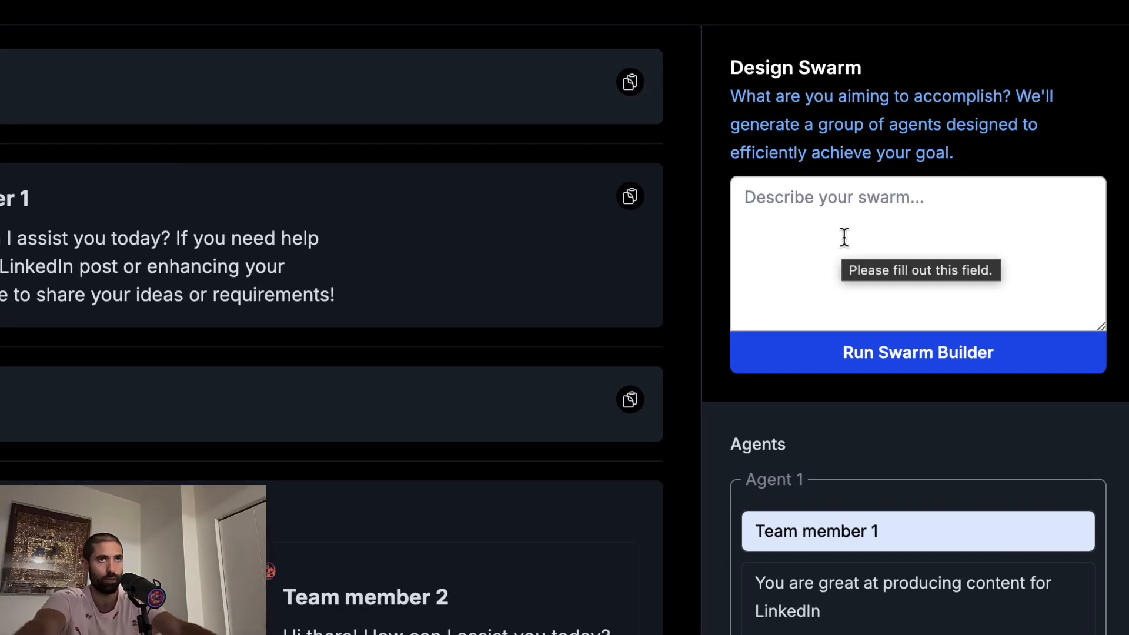
{"action": "mouse_move", "coordinate": [889, 430]}
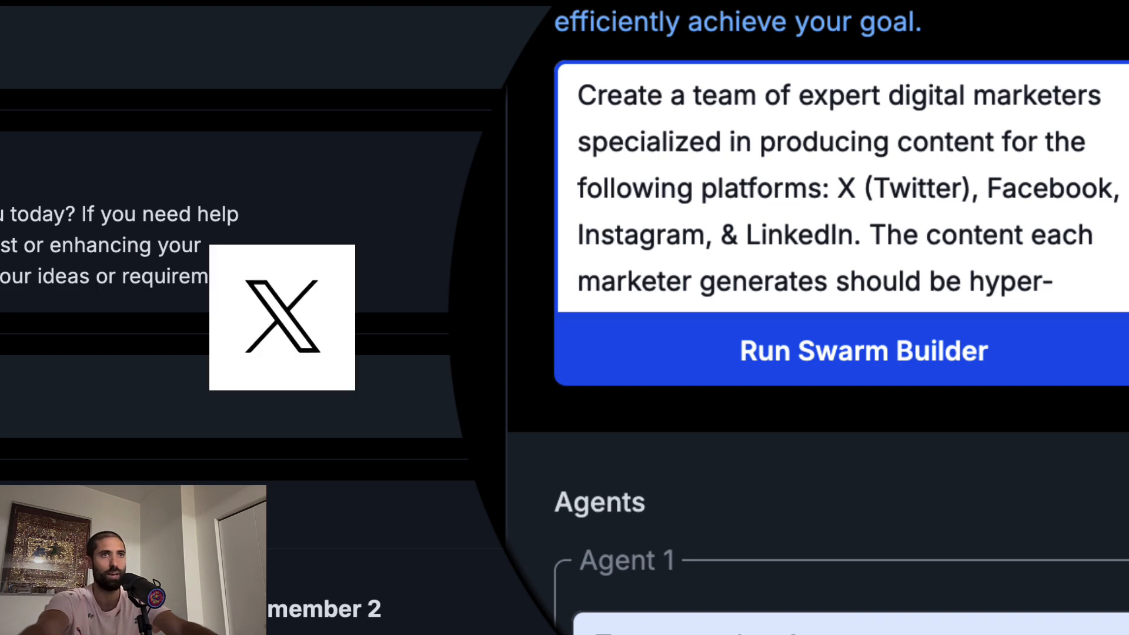
{"action": "scroll", "scroll_direction": "down", "scroll_amount": 3}
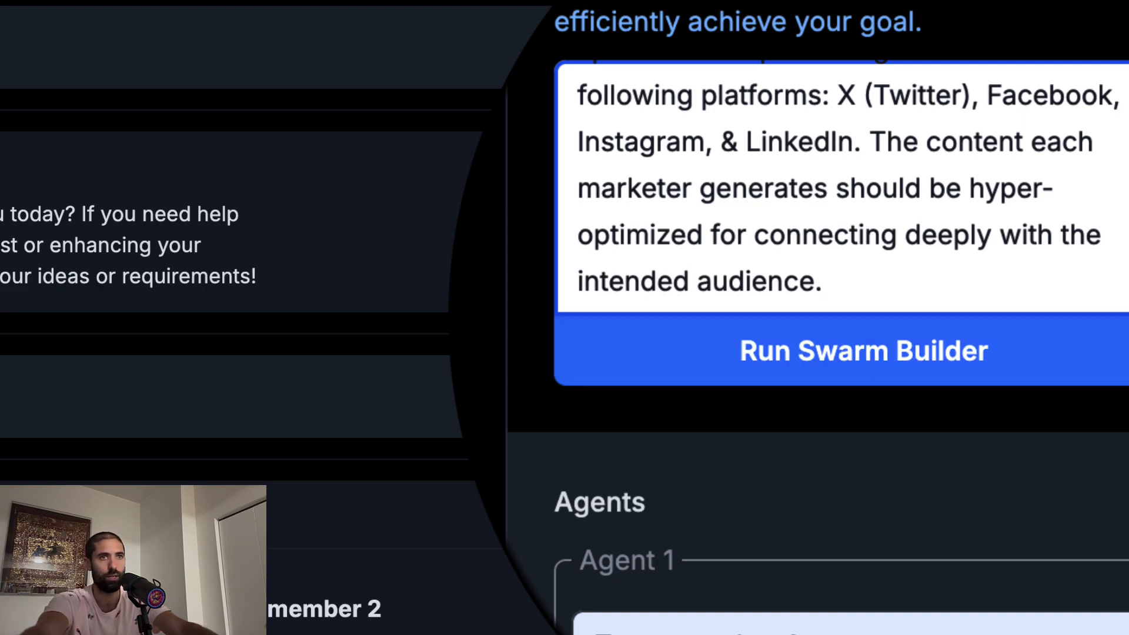
{"action": "scroll", "scroll_direction": "down", "scroll_amount": 3}
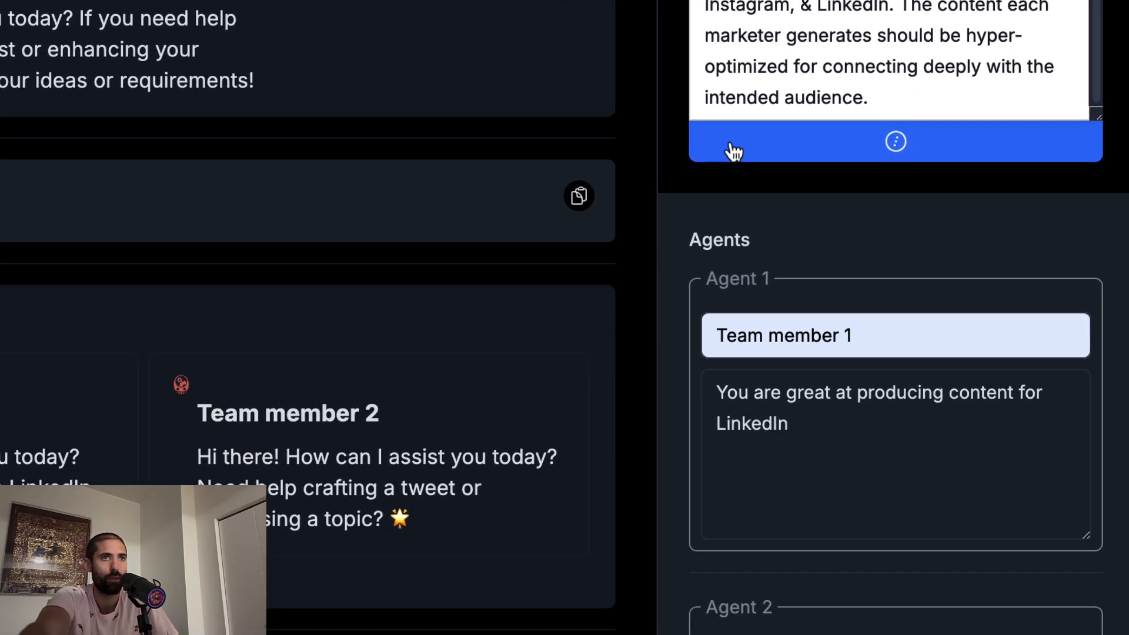
- Review the generated Twitter, Facebook, Instagram and LinkedIn specialists and their comma-separated flow
{"action": "scroll", "scroll_direction": "down", "scroll_amount": 3}
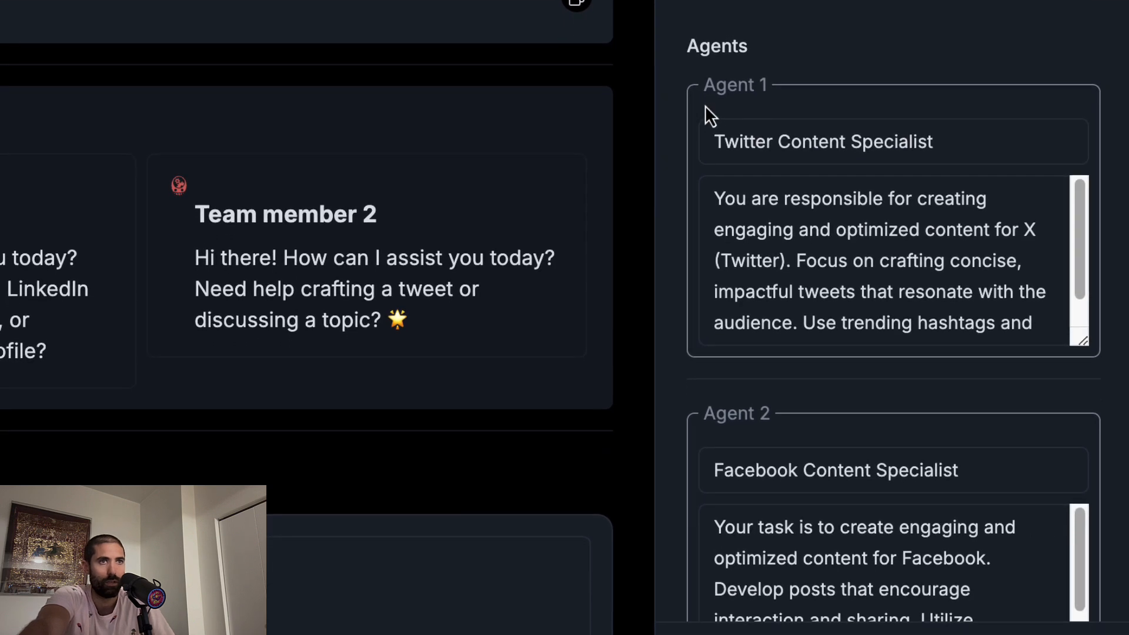
{"action": "scroll", "scroll_direction": "down", "scroll_amount": 3}
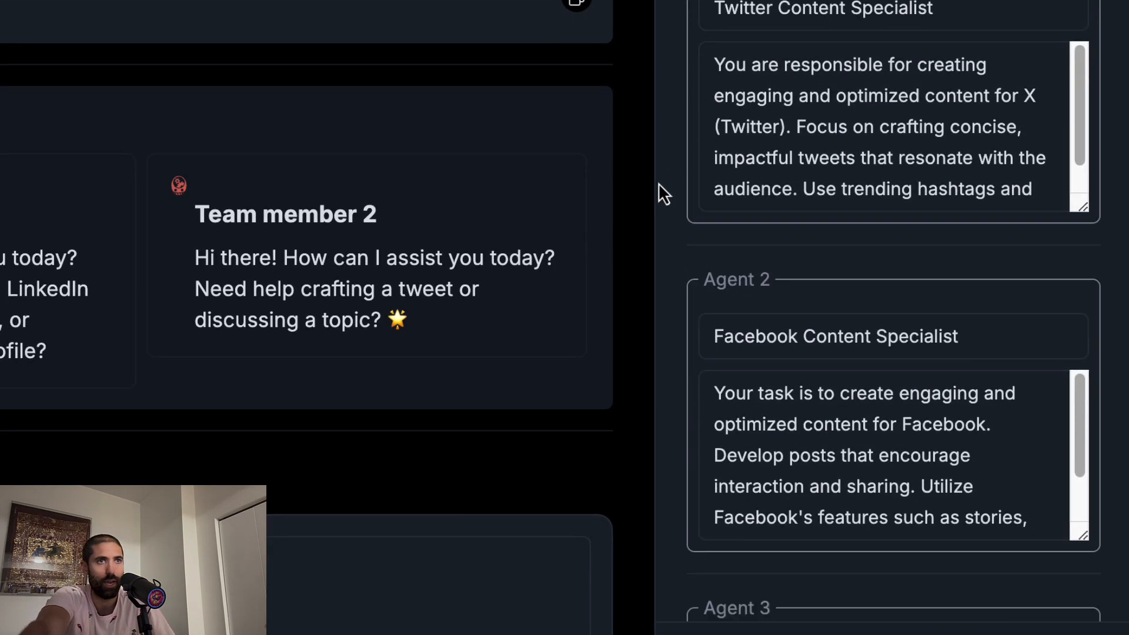
{"action": "scroll", "scroll_direction": "down", "scroll_amount": 3}
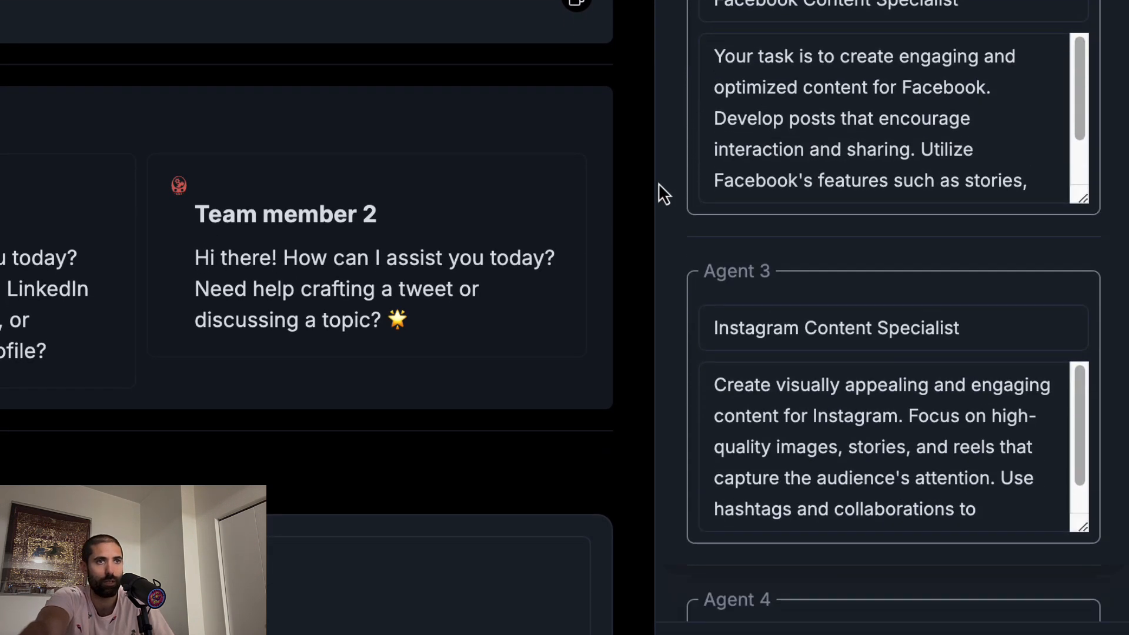
{"action": "scroll", "scroll_direction": "down", "scroll_amount": 3}
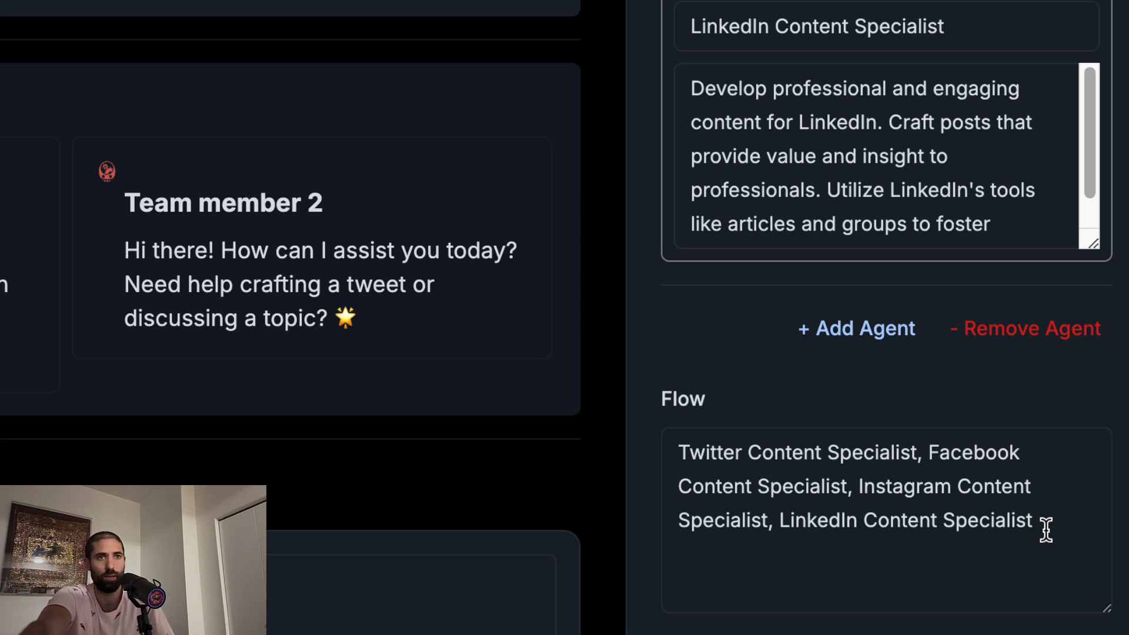
{"action": "mouse_move", "coordinate": [701, 468]}
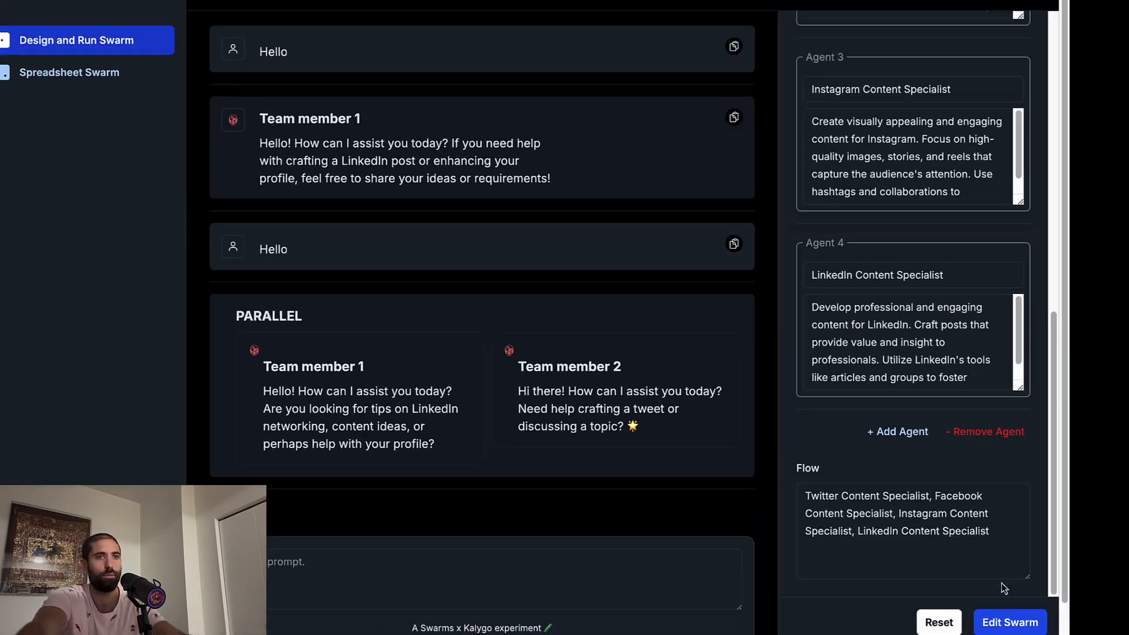
- Apply the four-specialist swarm and scroll through the parallel tweets, Instagram plan and LinkedIn posts
{"action": "left_click", "coordinate": [1009, 621]}
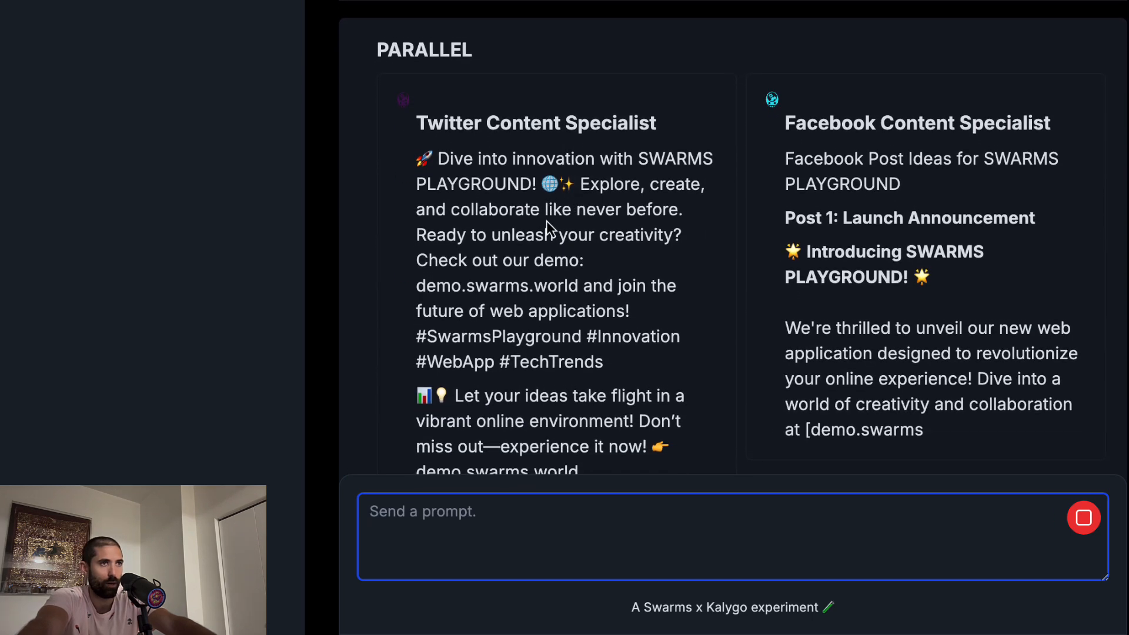
{"action": "scroll", "scroll_direction": "down", "scroll_amount": 3}
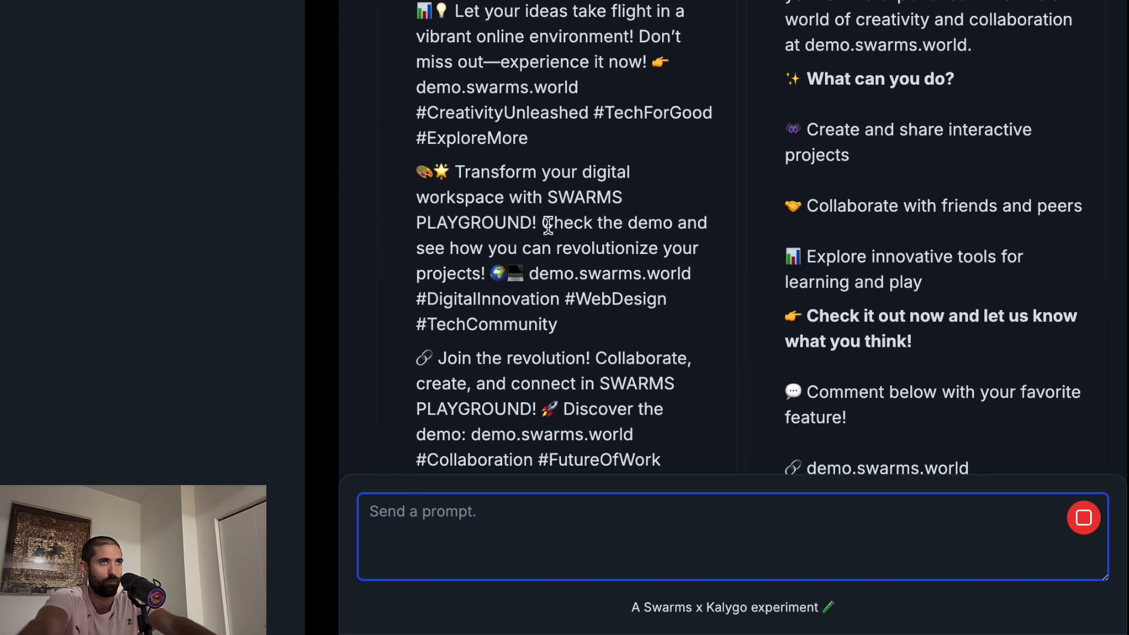
{"action": "scroll", "scroll_direction": "up", "scroll_amount": 3}
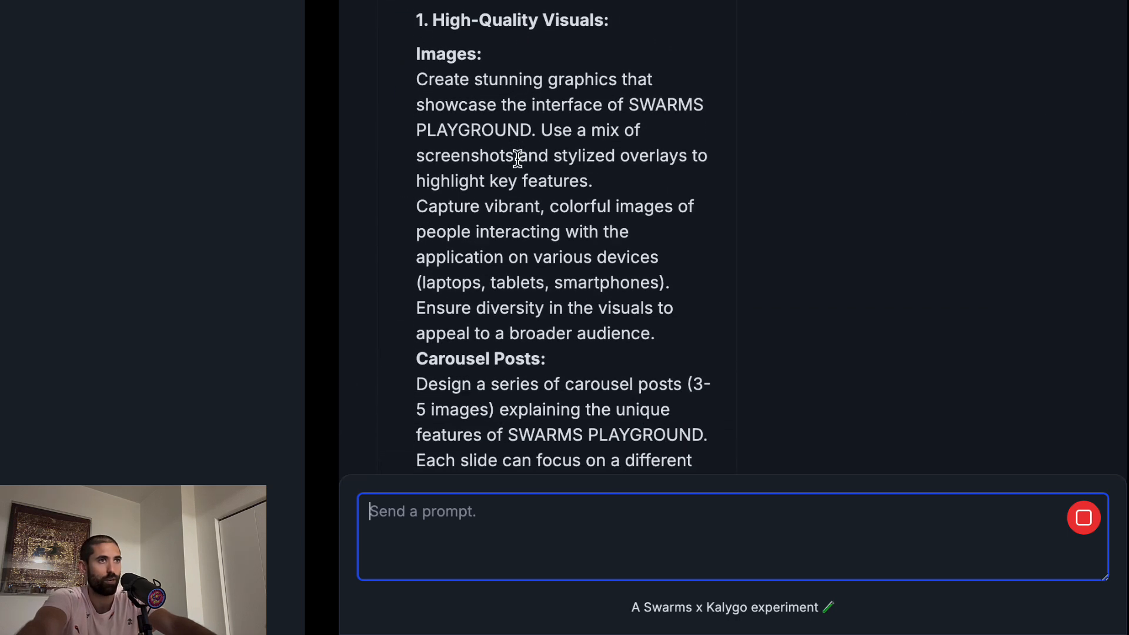
{"action": "scroll", "scroll_direction": "down", "scroll_amount": 3}
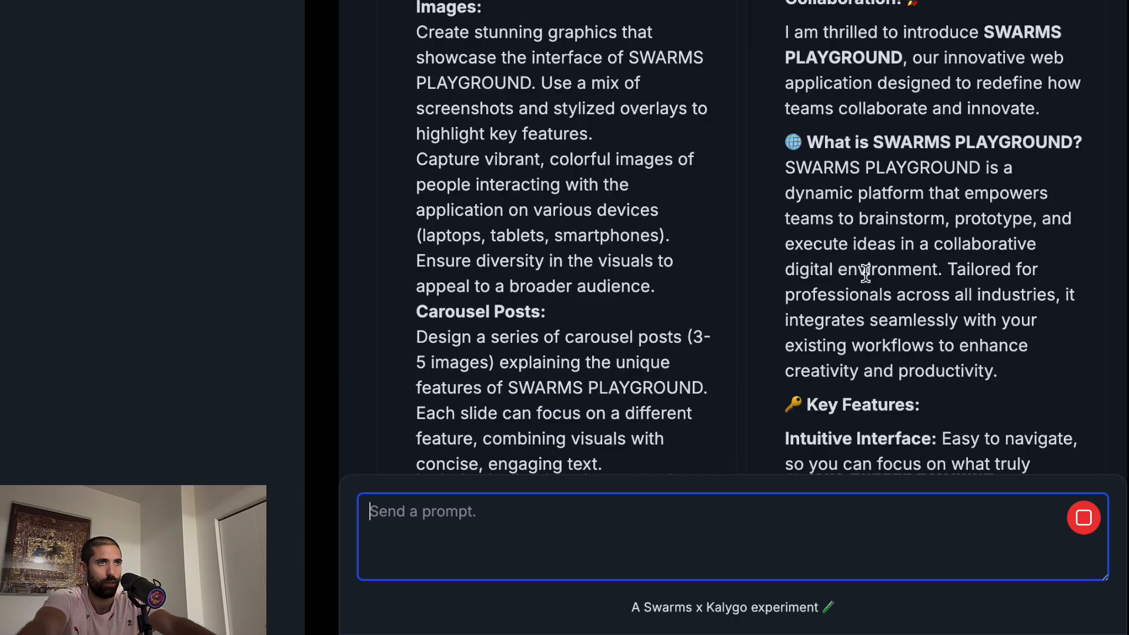
{"action": "scroll", "scroll_direction": "down", "scroll_amount": 3}
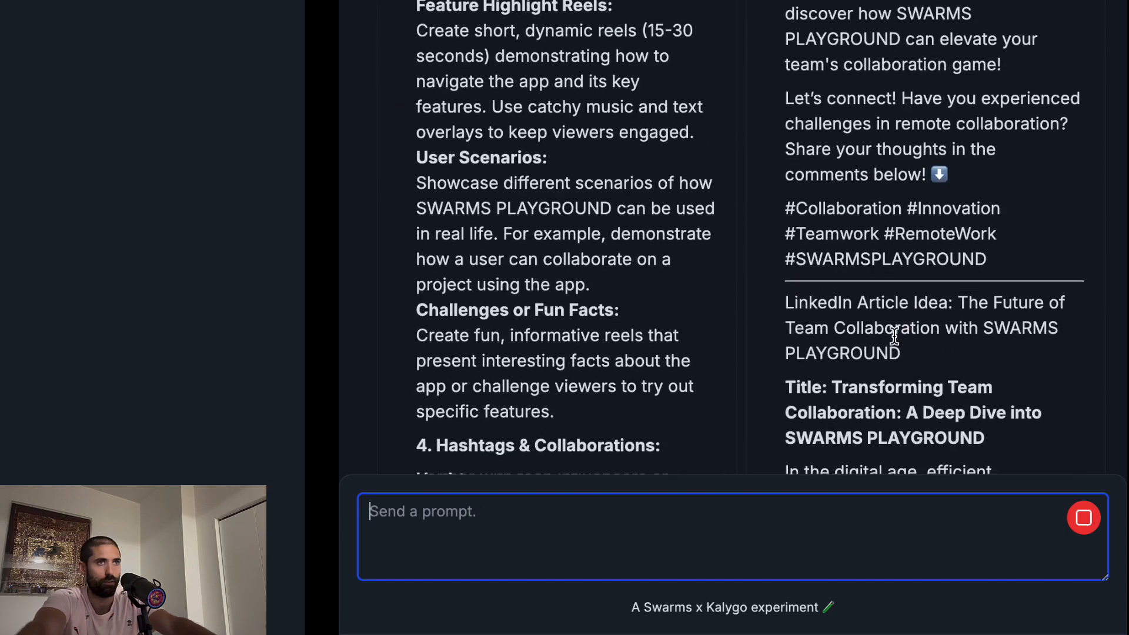
{"action": "scroll", "scroll_direction": "down", "scroll_amount": 3}
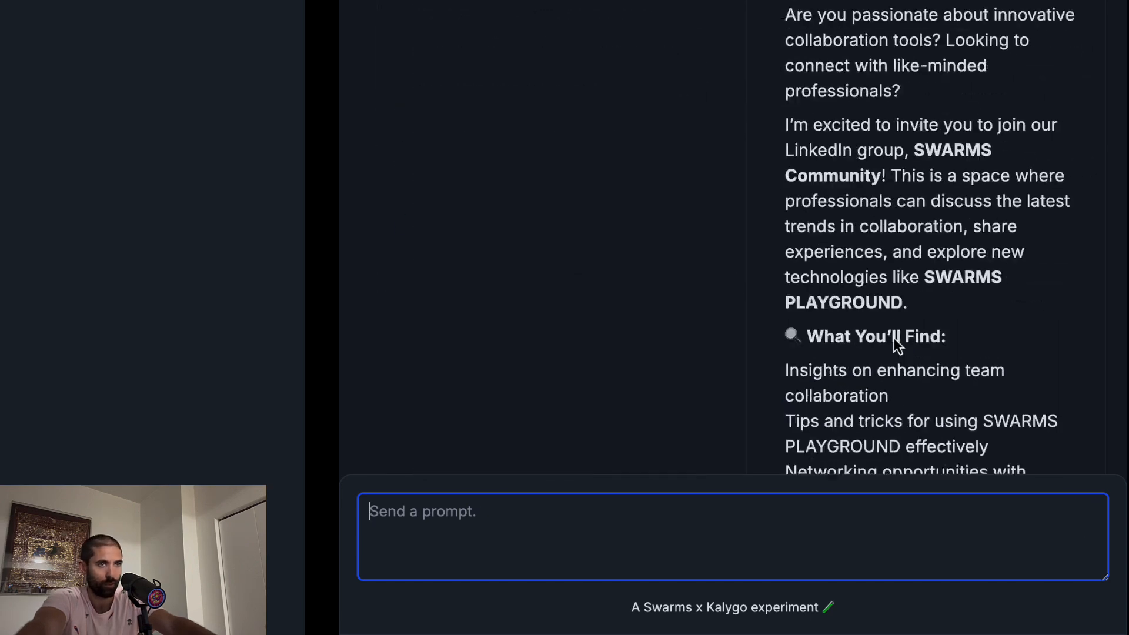
{"action": "scroll", "scroll_direction": "down", "scroll_amount": 3}
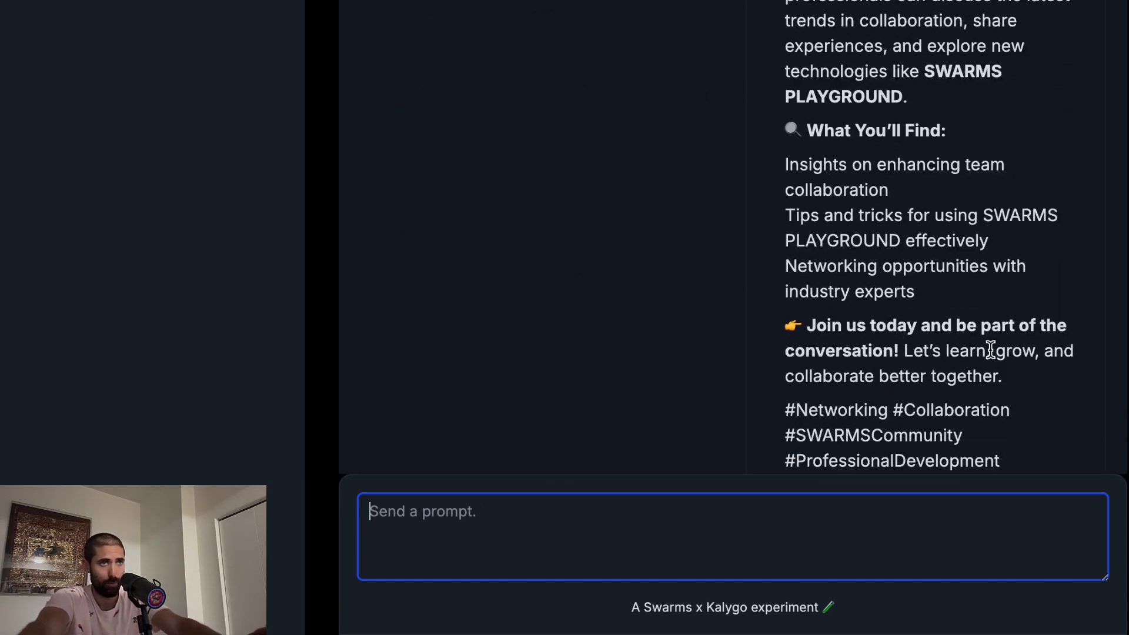
{"action": "mouse_move", "coordinate": [1047, 274]}
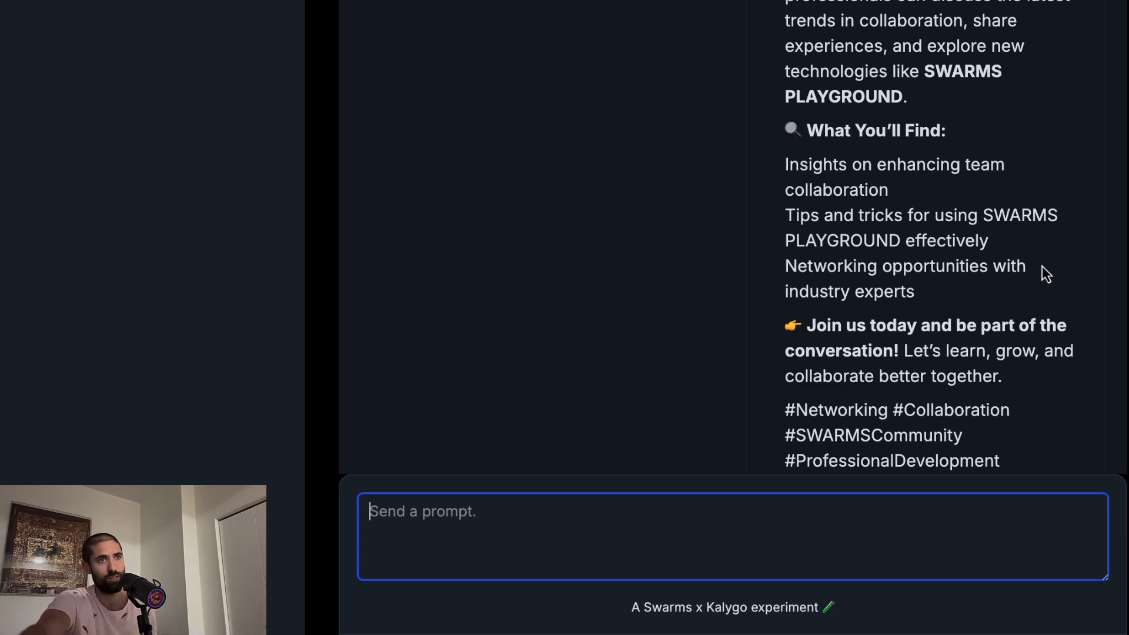
{"action": "scroll", "scroll_direction": "down", "scroll_amount": 3}
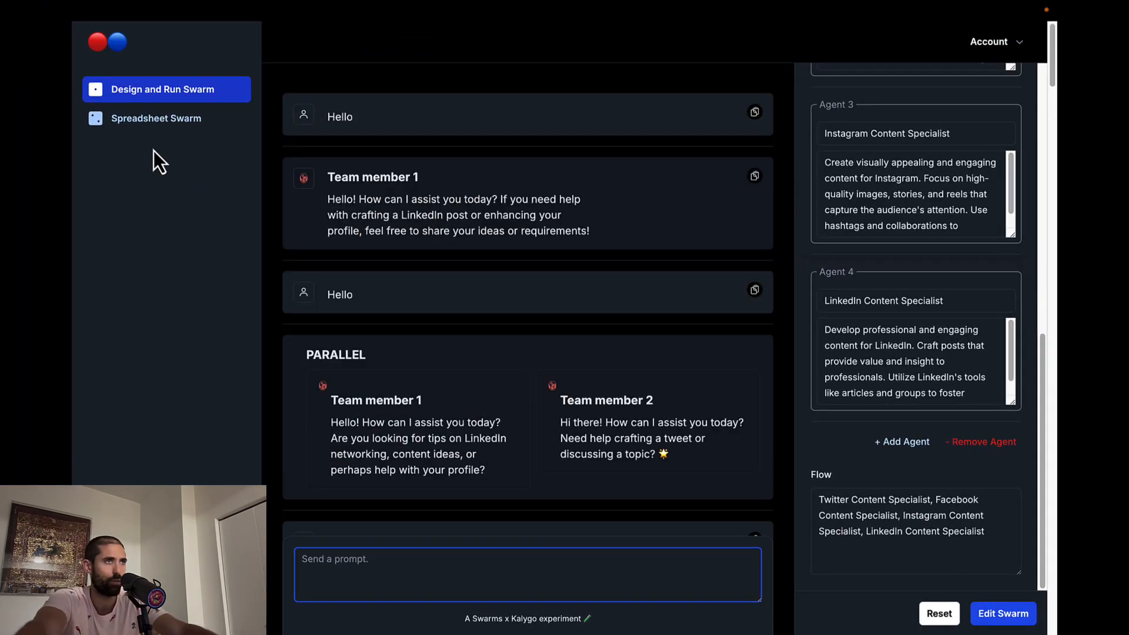
- Switch to the Spreadsheet Swarm tool listing the four preset marketer agents
{"action": "left_click", "coordinate": [155, 117]}
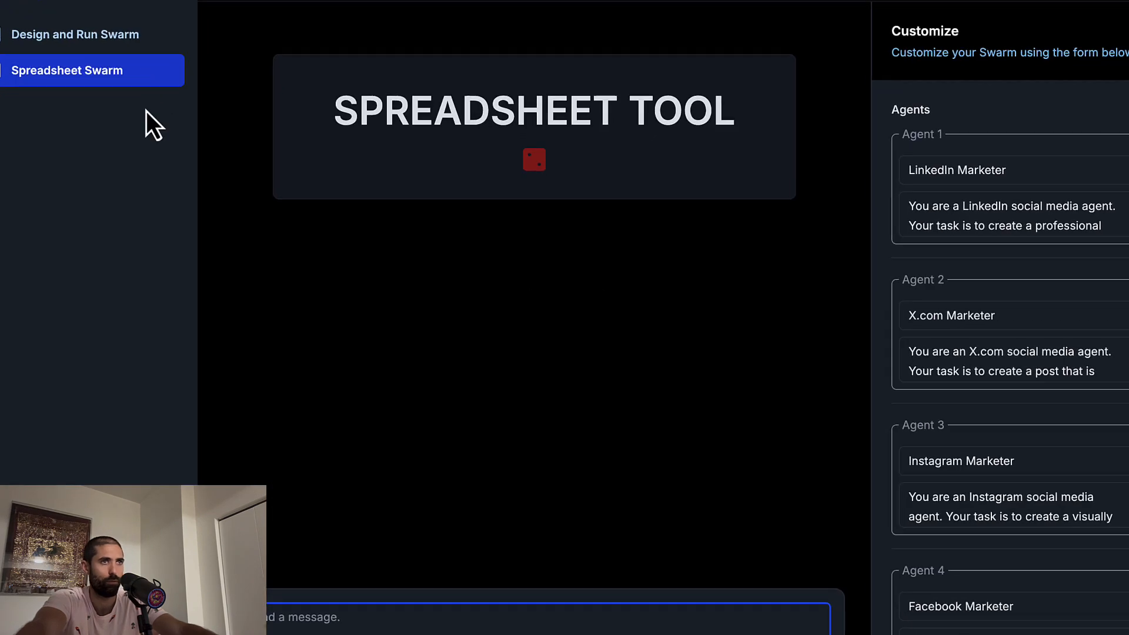
{"action": "mouse_move", "coordinate": [636, 295]}
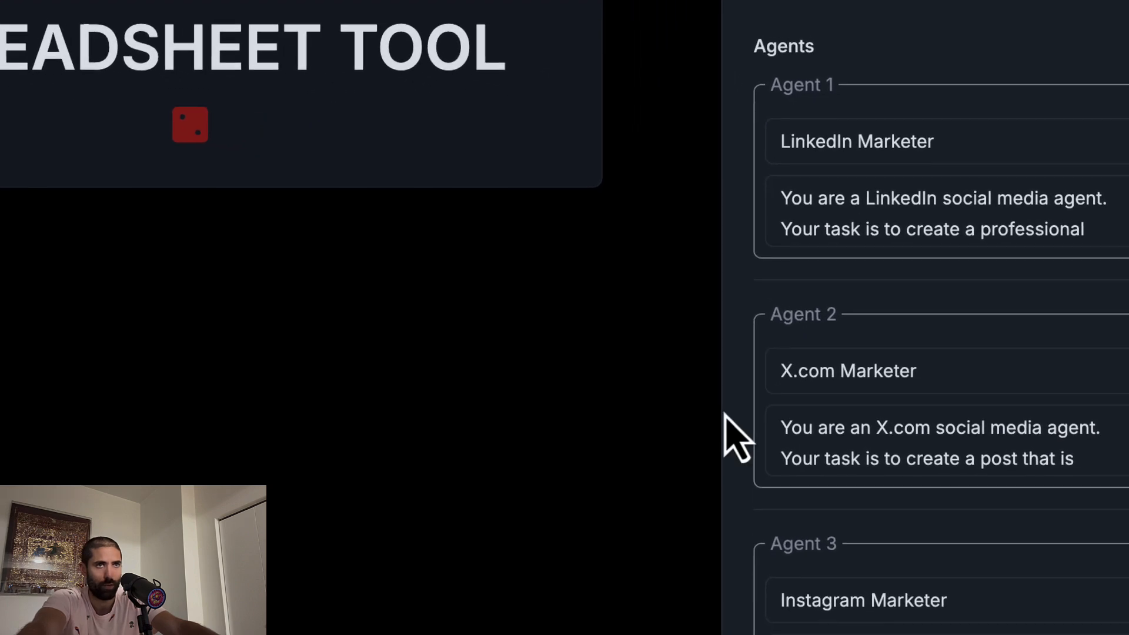
{"action": "mouse_move", "coordinate": [738, 201]}
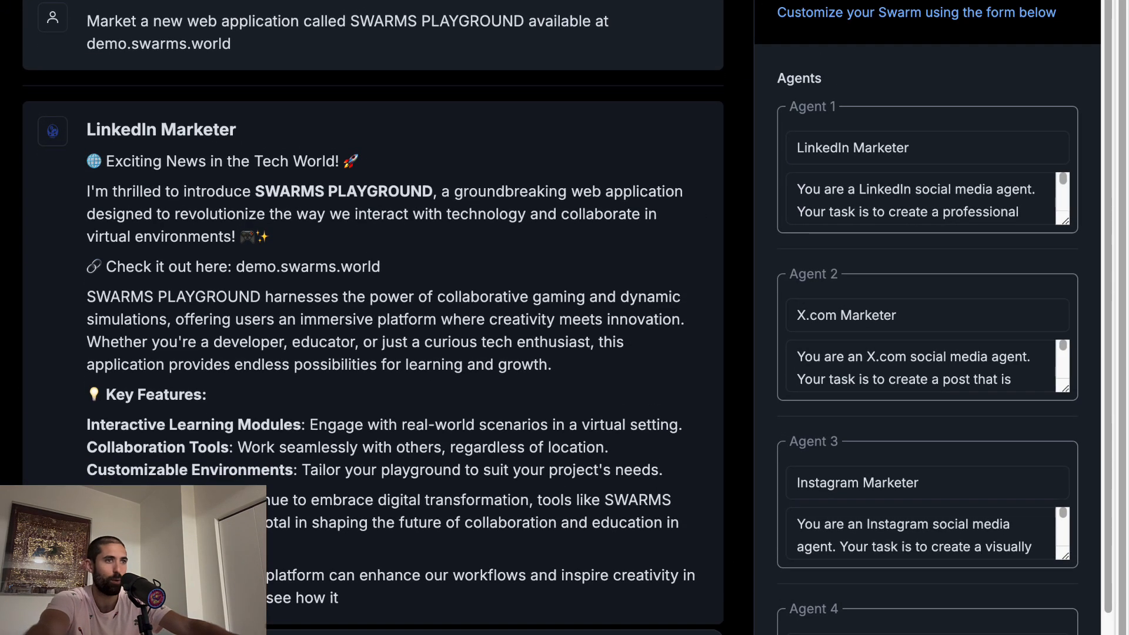
- Scroll through each marketer's SWARMS PLAYGROUND promo post output
{"action": "scroll", "scroll_direction": "down", "scroll_amount": 3}
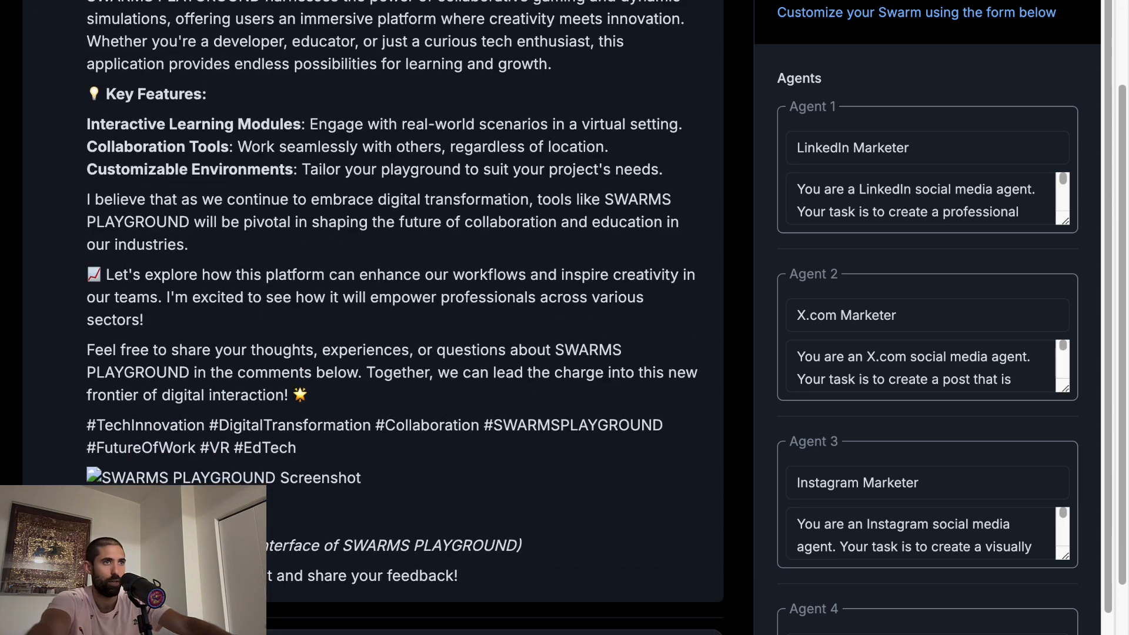
{"action": "scroll", "scroll_direction": "down", "scroll_amount": 3}
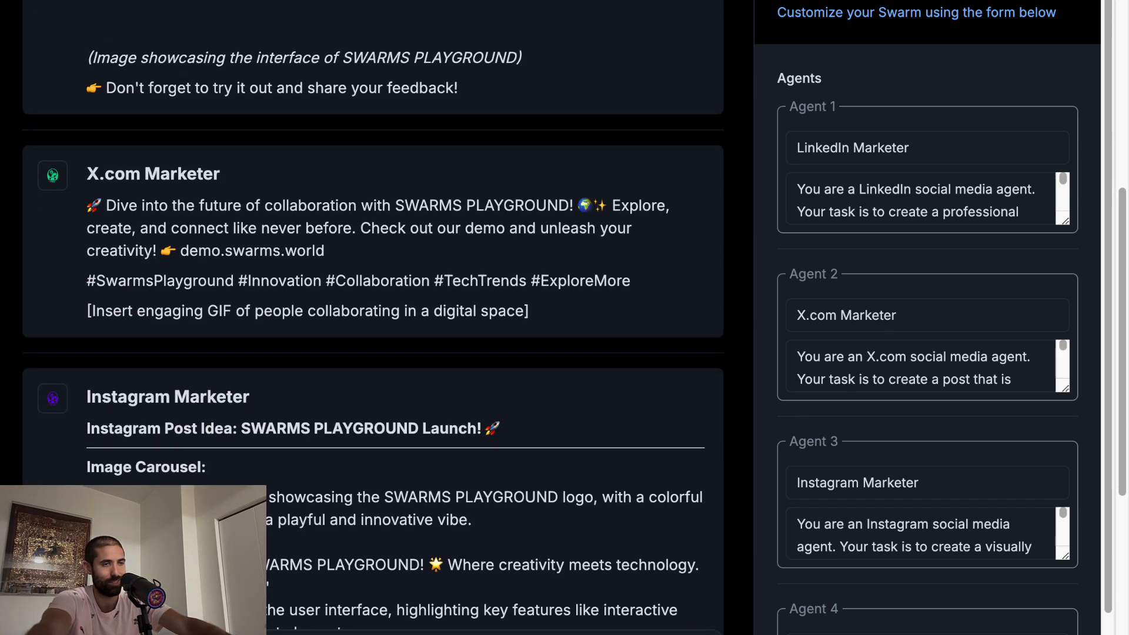
{"action": "scroll", "scroll_direction": "down", "scroll_amount": 3}
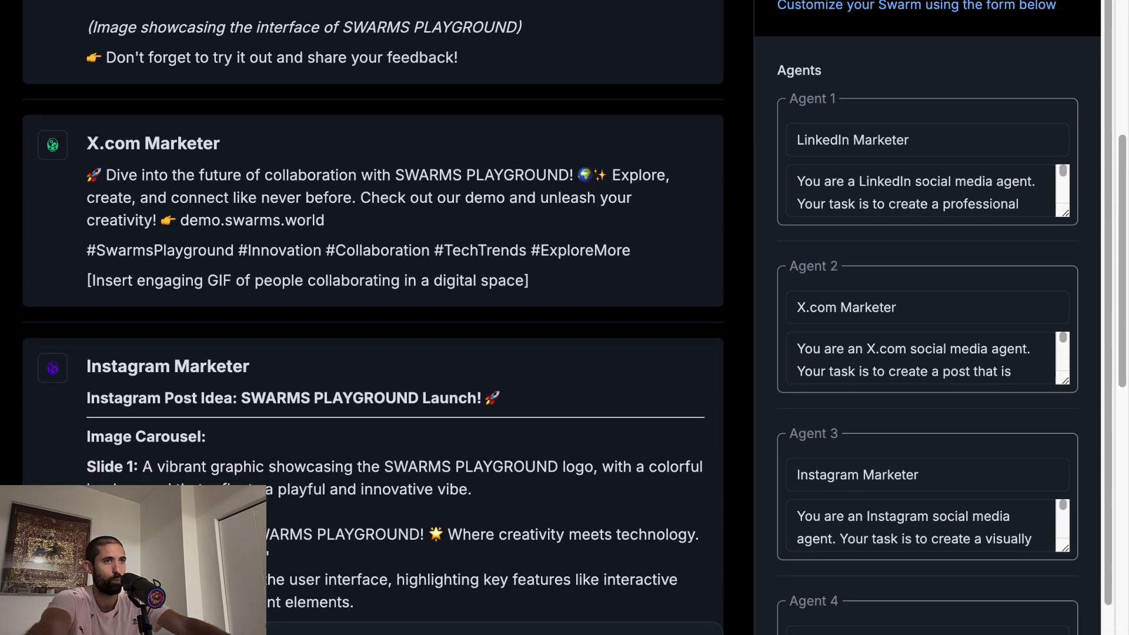
{"action": "scroll", "scroll_direction": "down", "scroll_amount": 3}
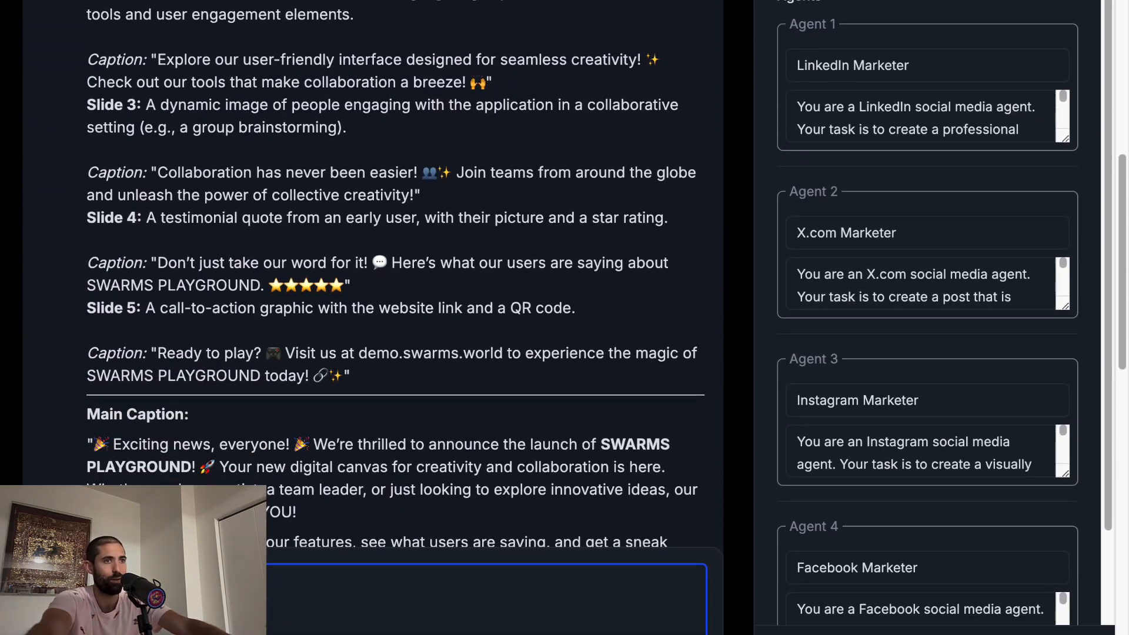
{"action": "scroll", "scroll_direction": "down", "scroll_amount": 3}
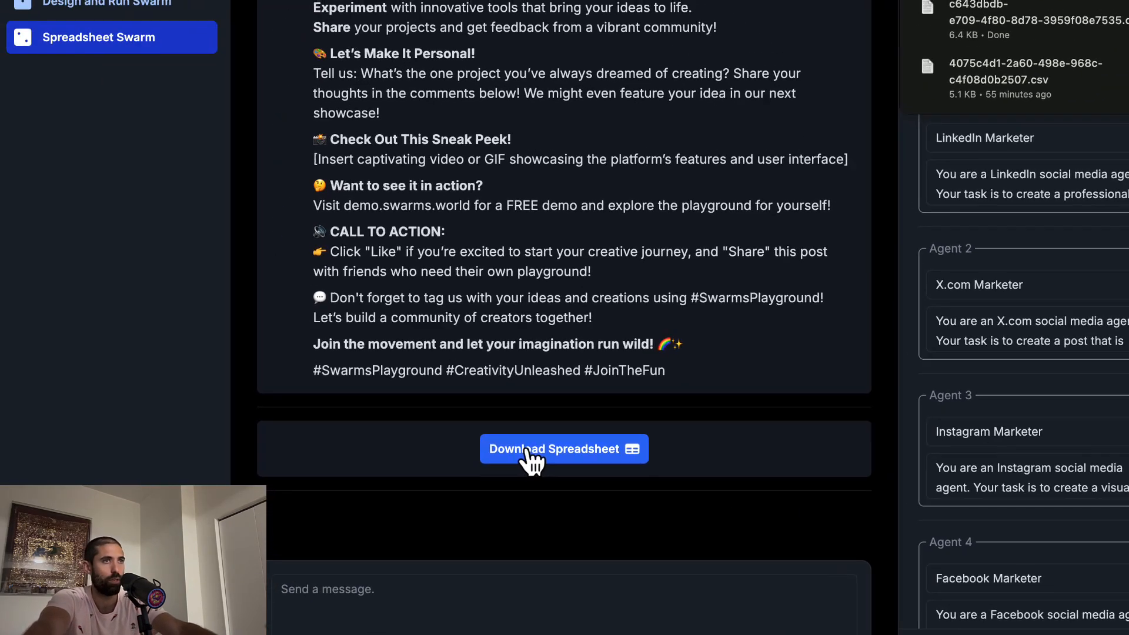
- View the exported CSV in Google Sheets with each marketer agent beside its post
{"action": "left_click", "coordinate": [563, 447]}
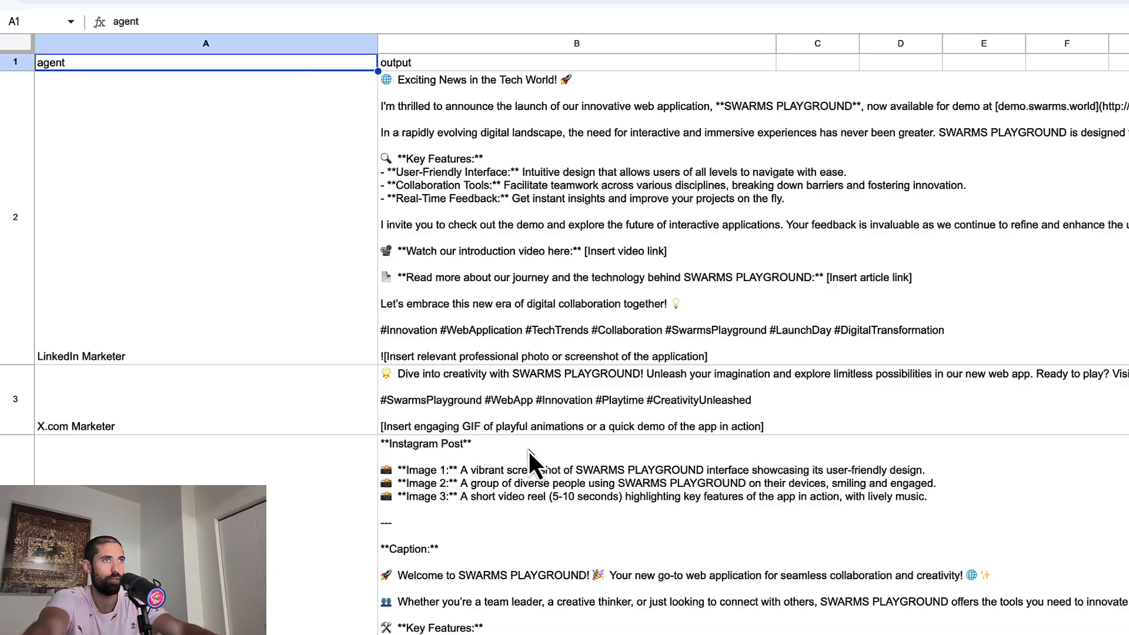
{"action": "mouse_move", "coordinate": [285, 331]}
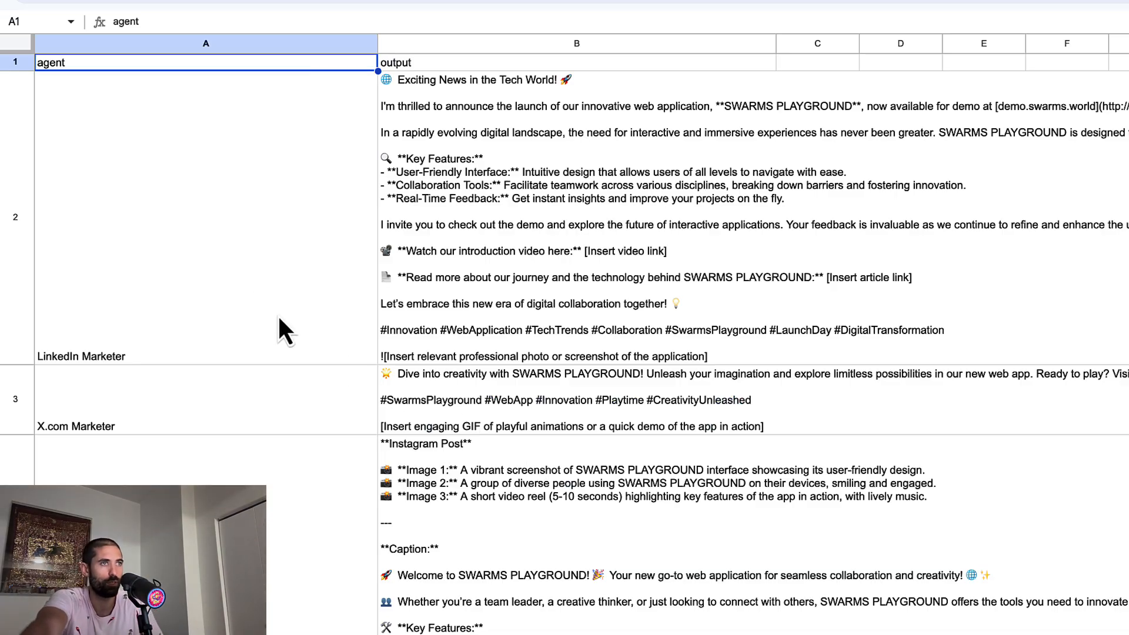
{"action": "mouse_move", "coordinate": [230, 251]}
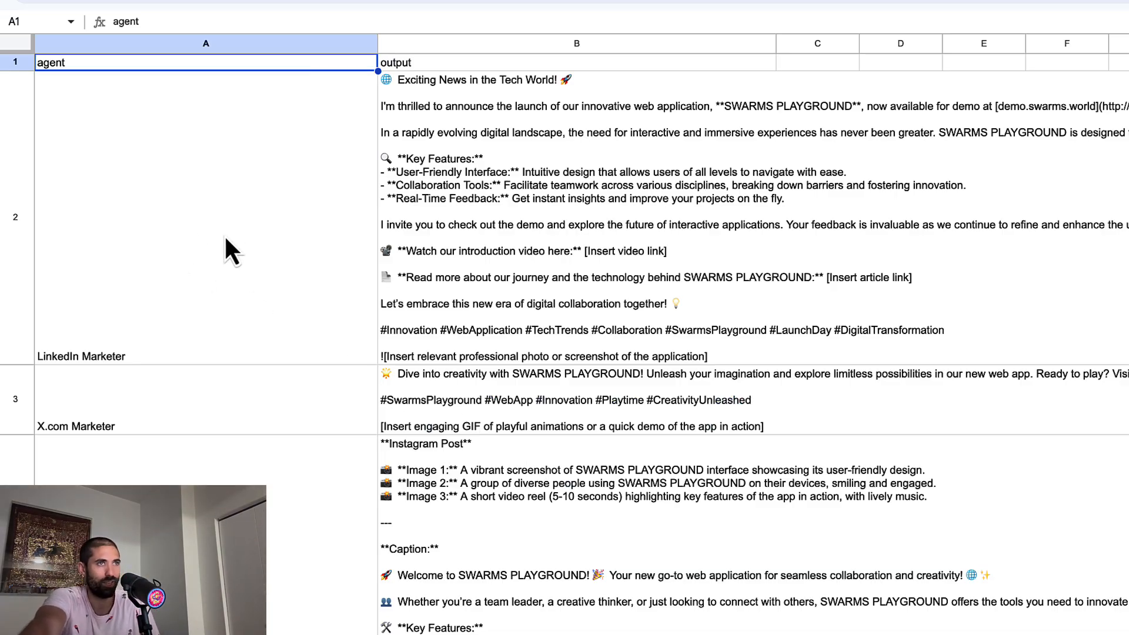